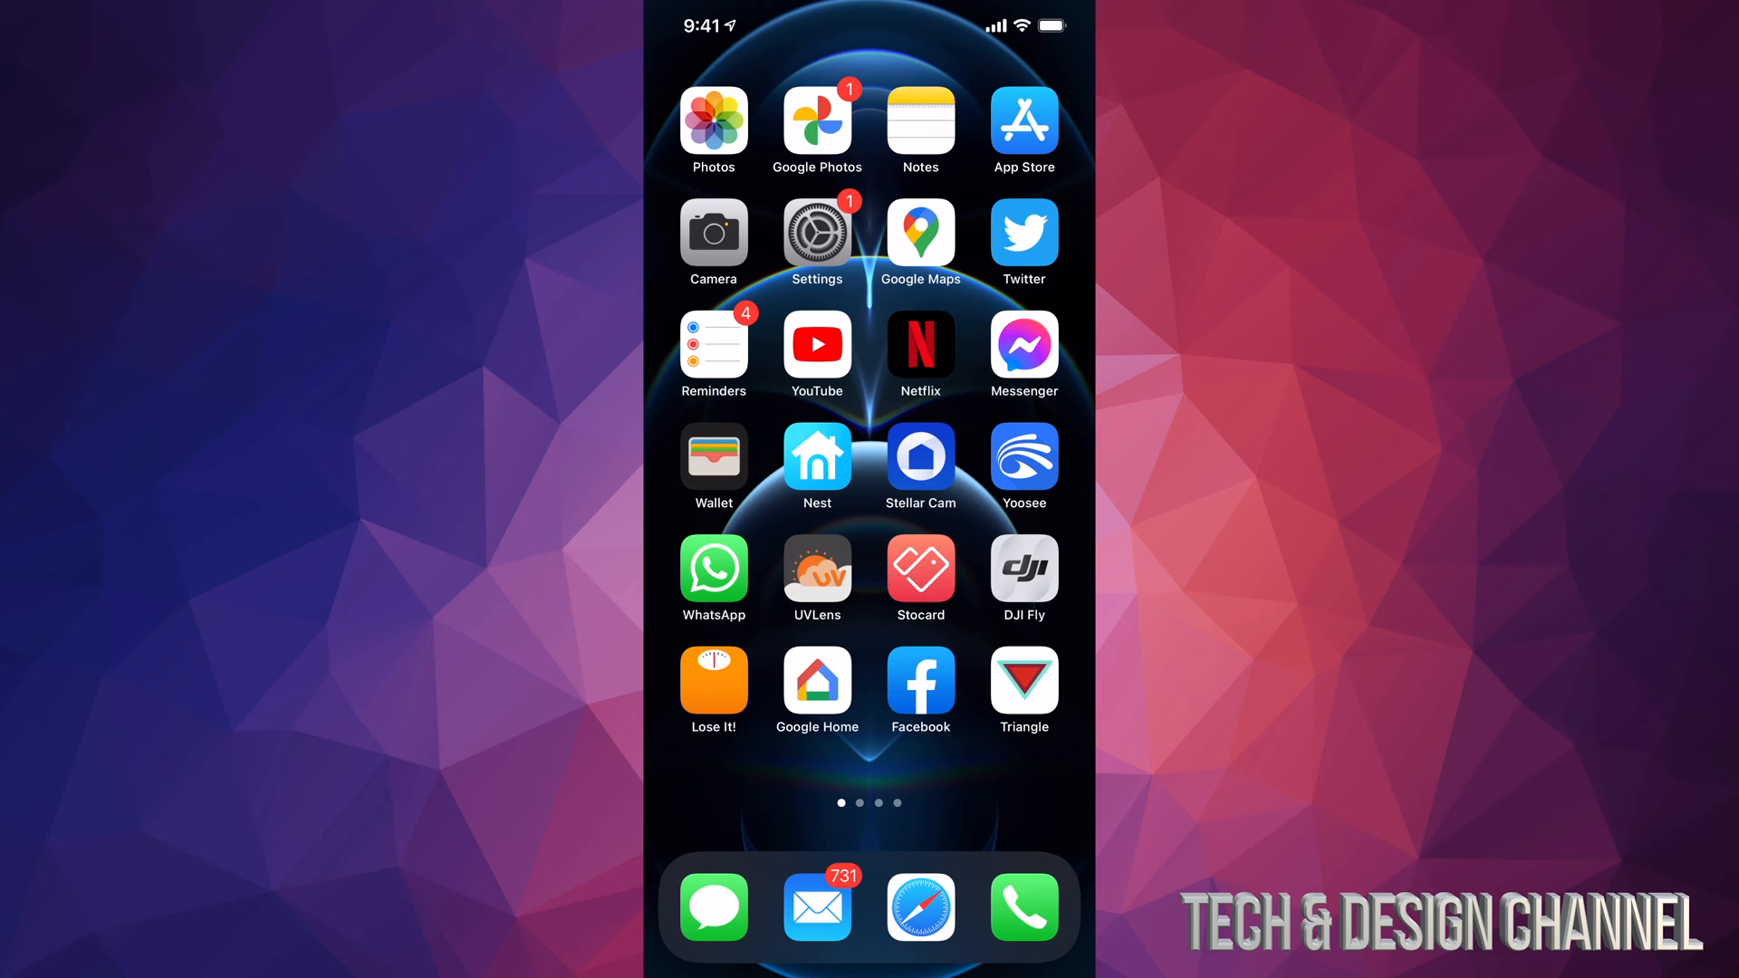
# Step: Launch YouTube and bring up the account menu from the profile picture
pyautogui.click(817, 344)
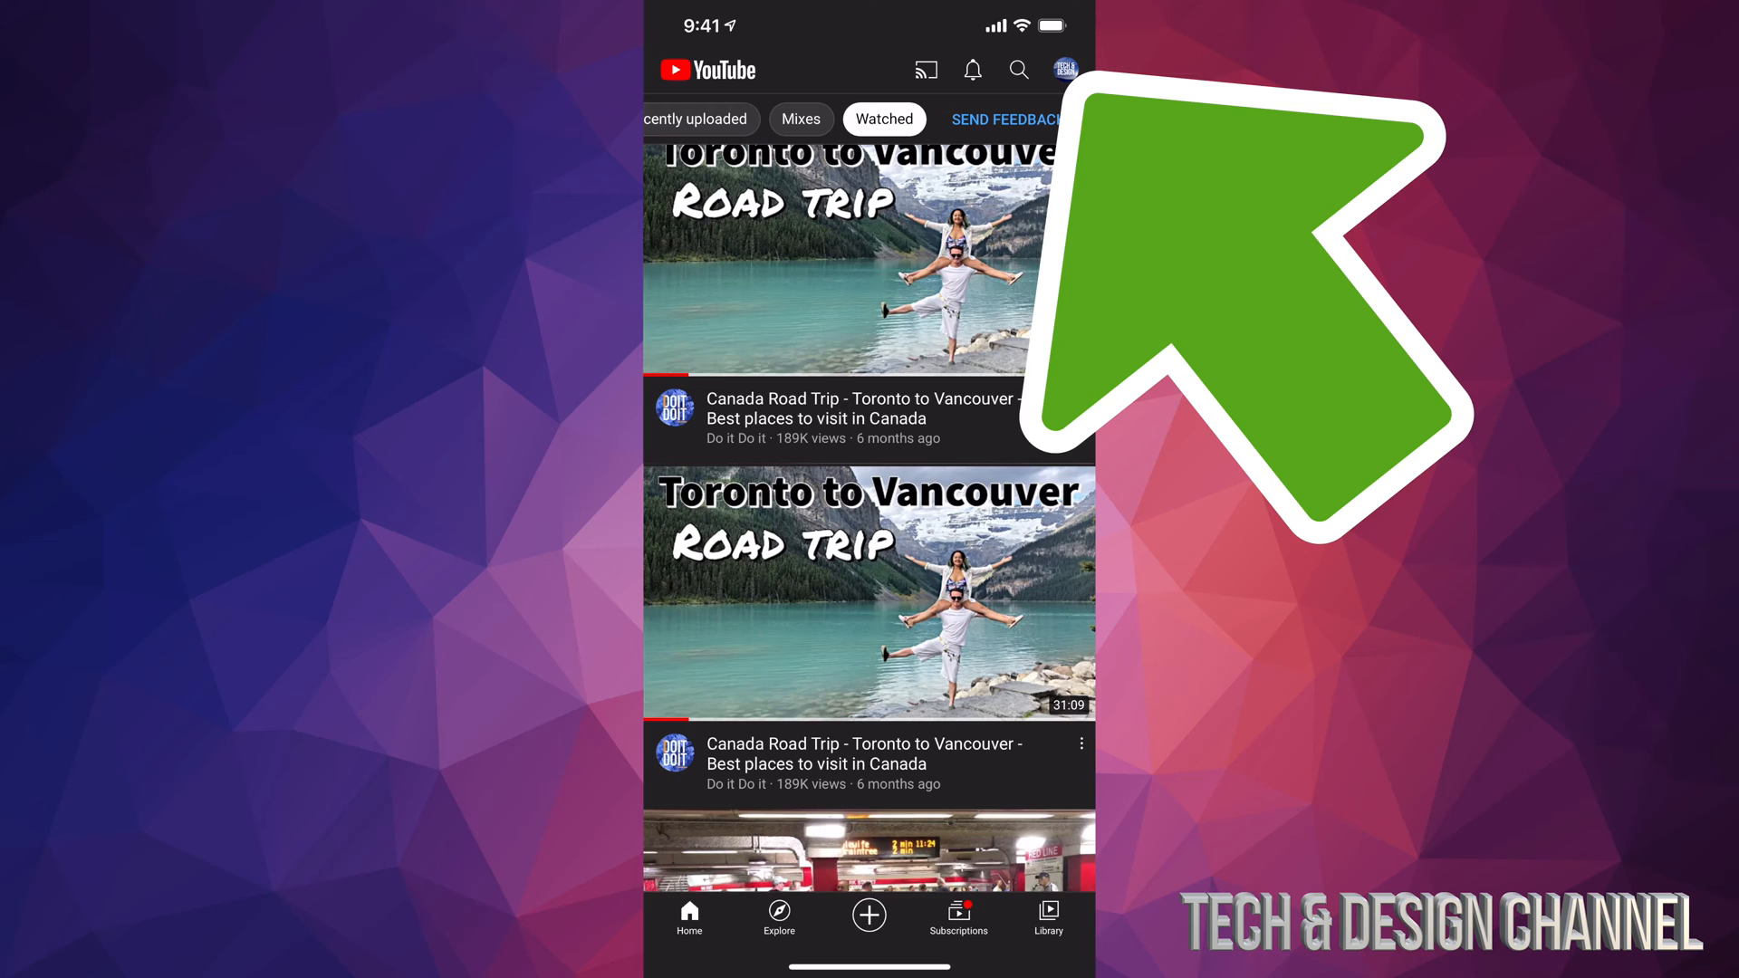
pyautogui.click(1064, 69)
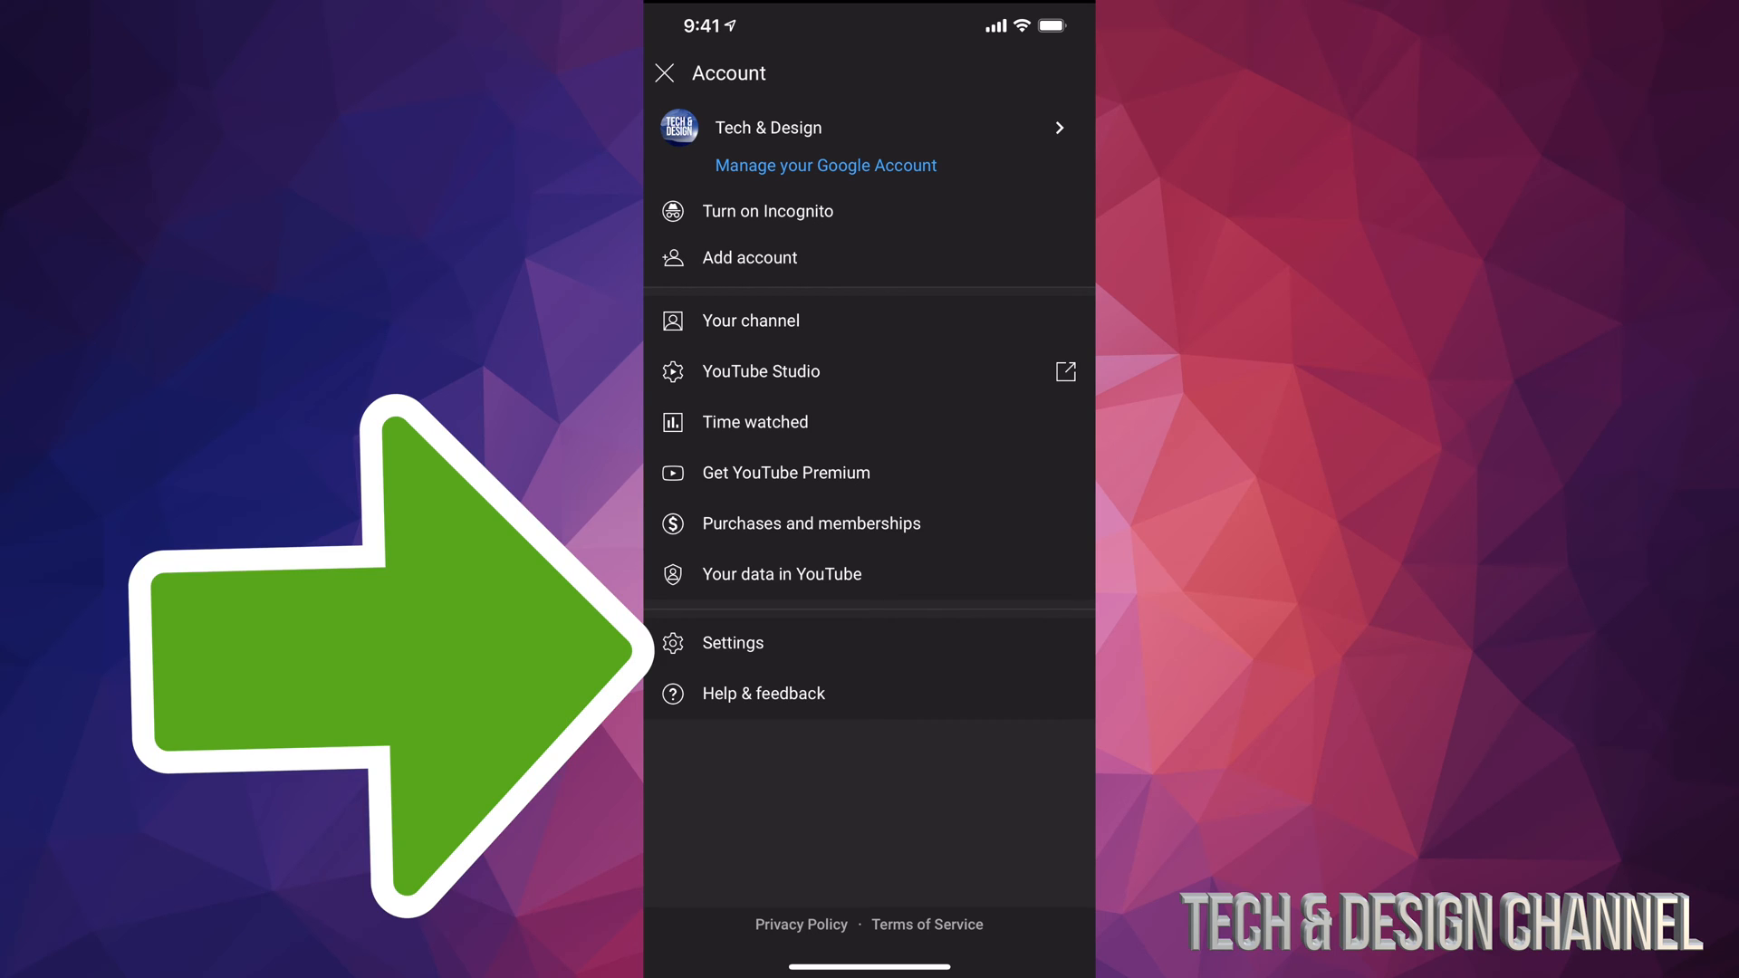
# Step: Go into YouTube settings and scroll to the Uploads section showing Full Quality
pyautogui.click(732, 643)
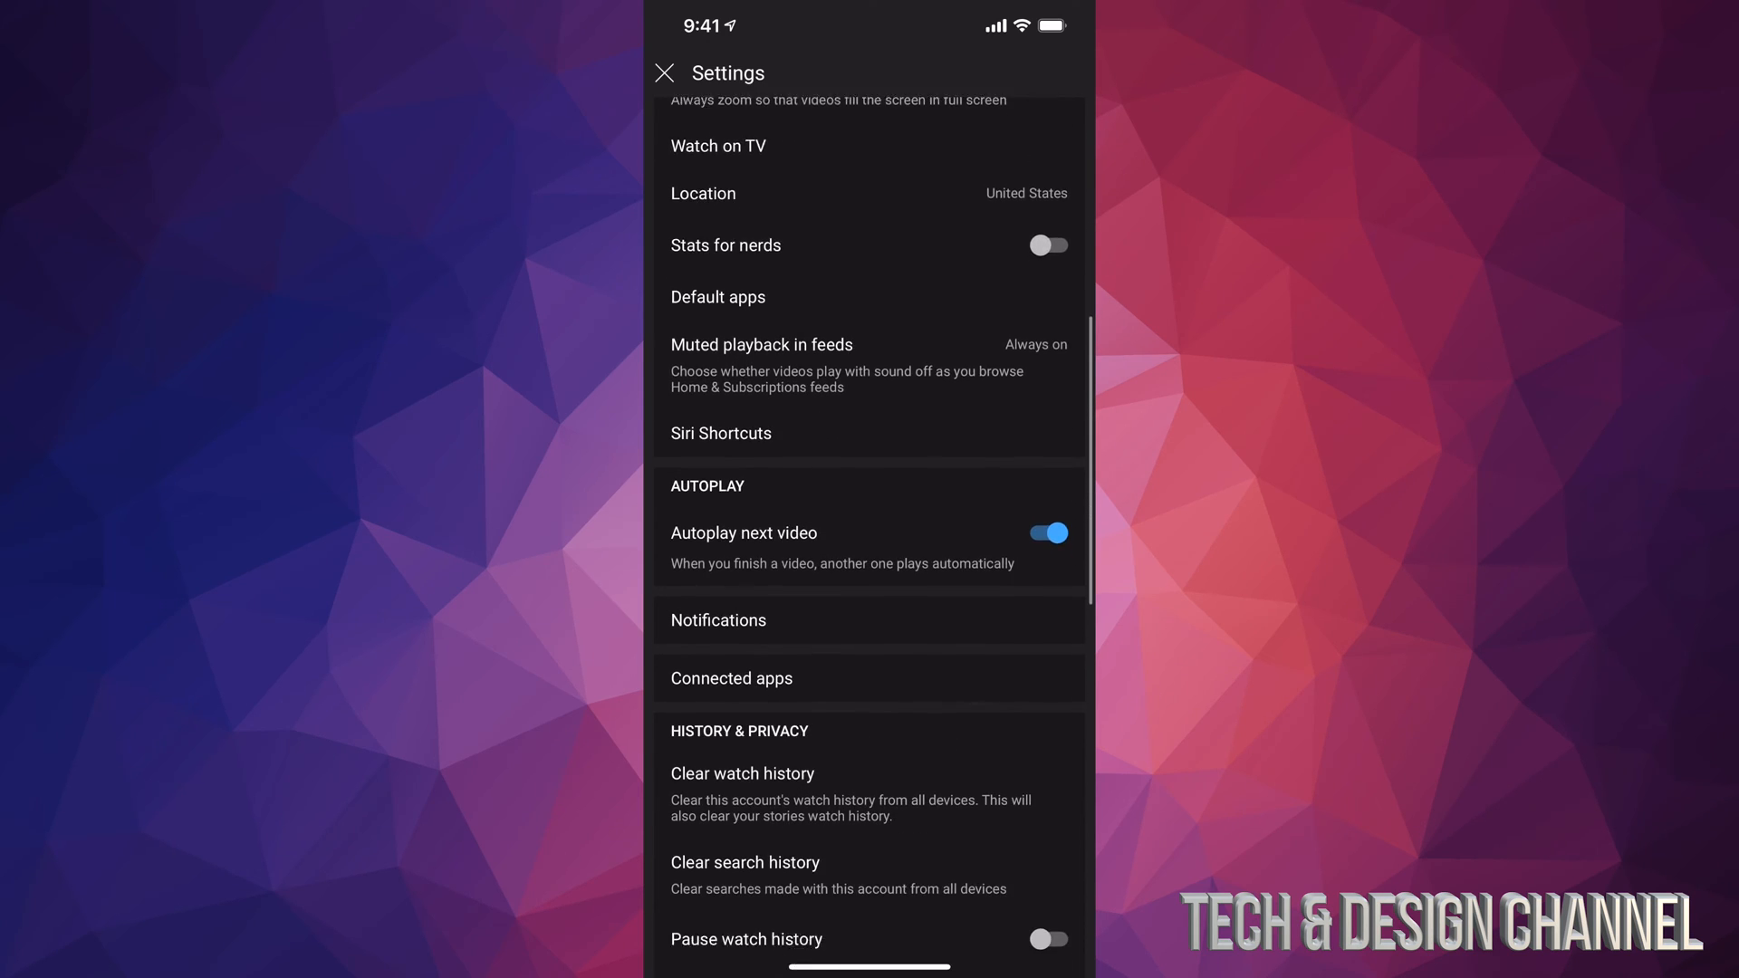
pyautogui.scroll(-3)
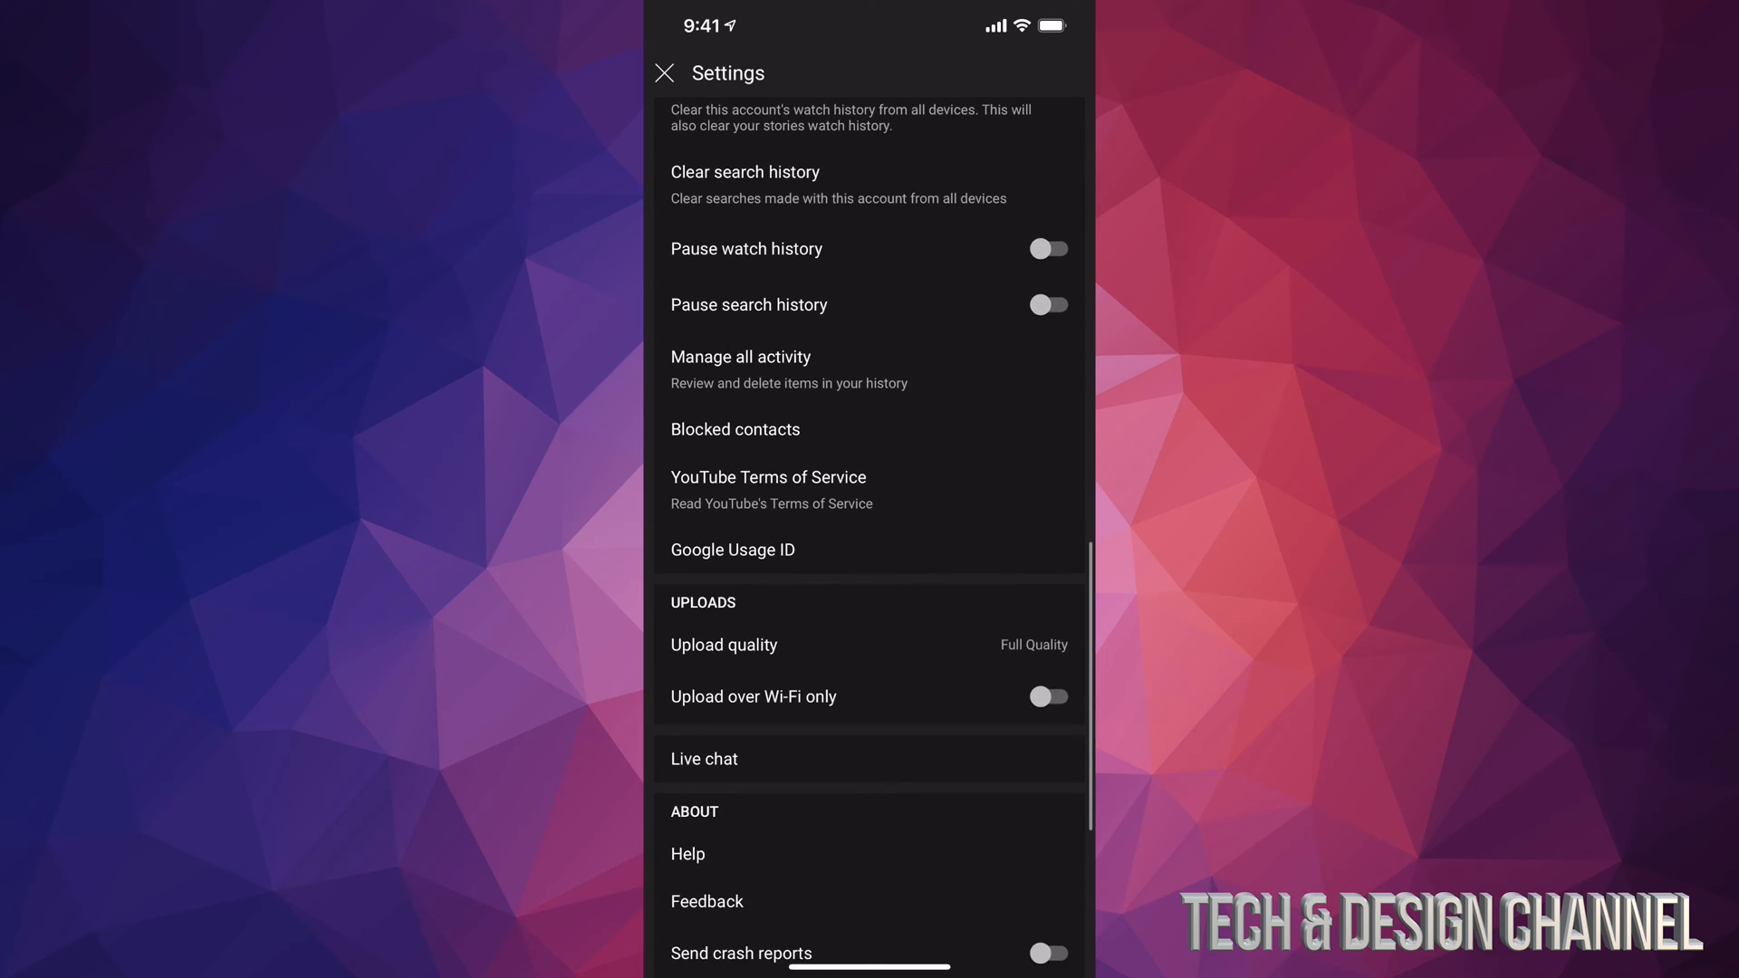
pyautogui.scroll(-3)
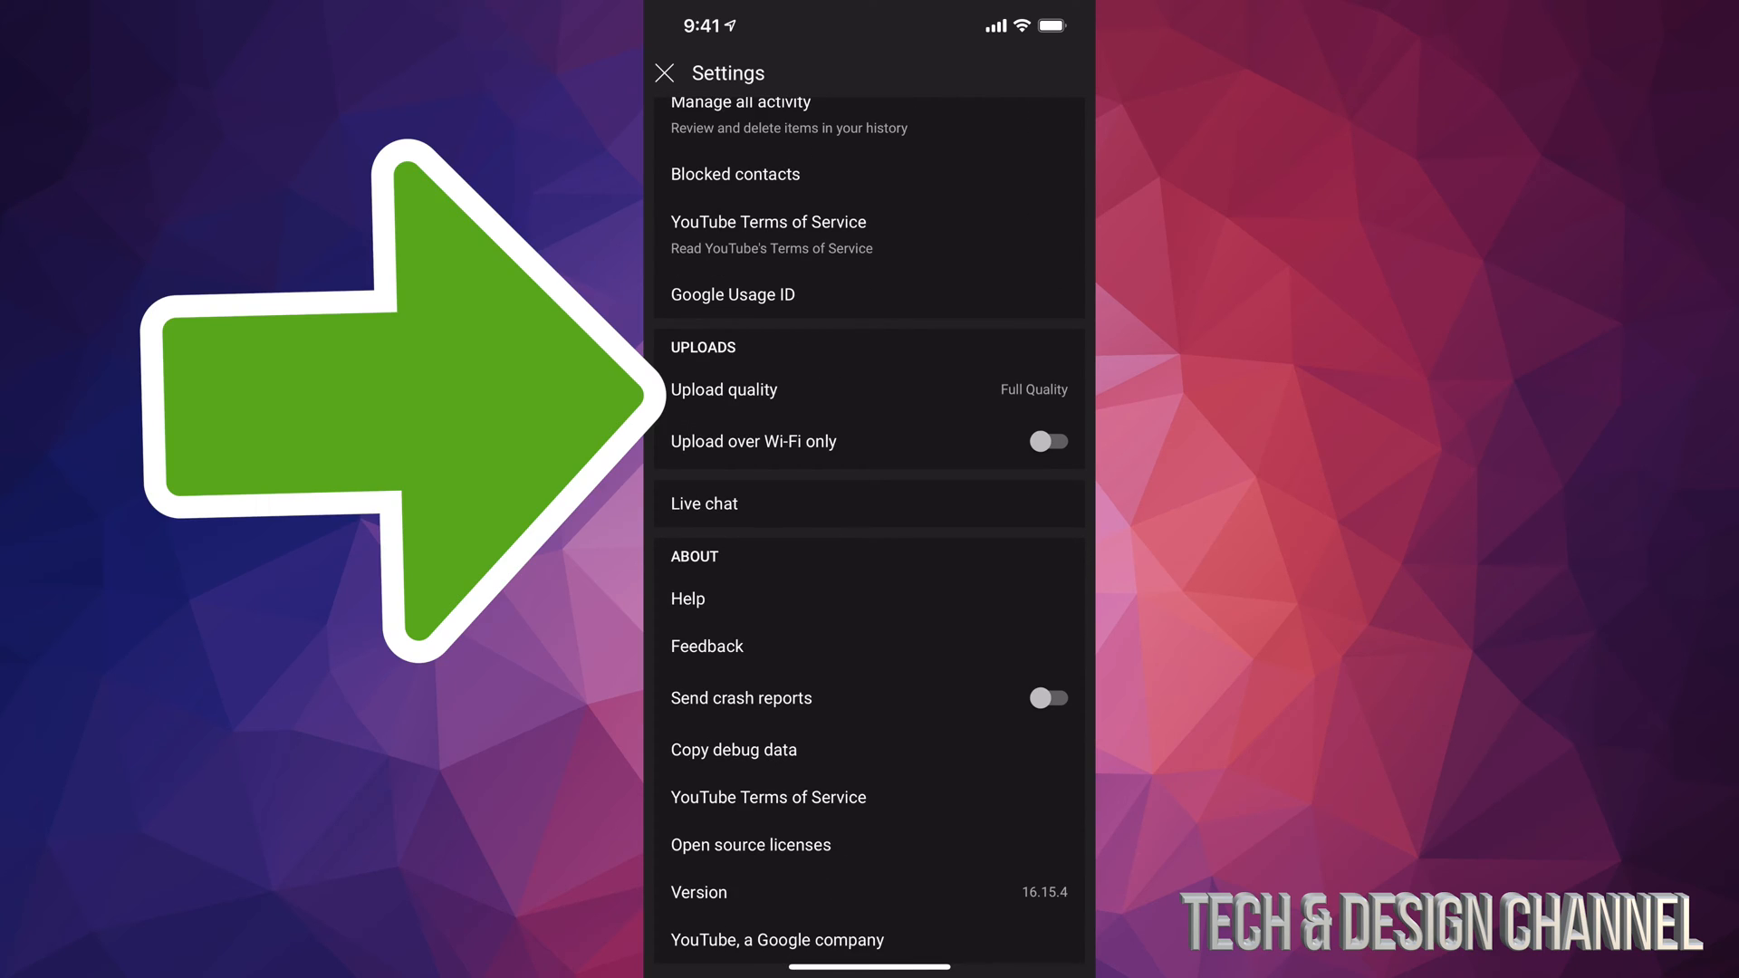
# Step: Try 720p and 1080p upload quality, leave it on Full Quality, and return to settings
pyautogui.click(723, 390)
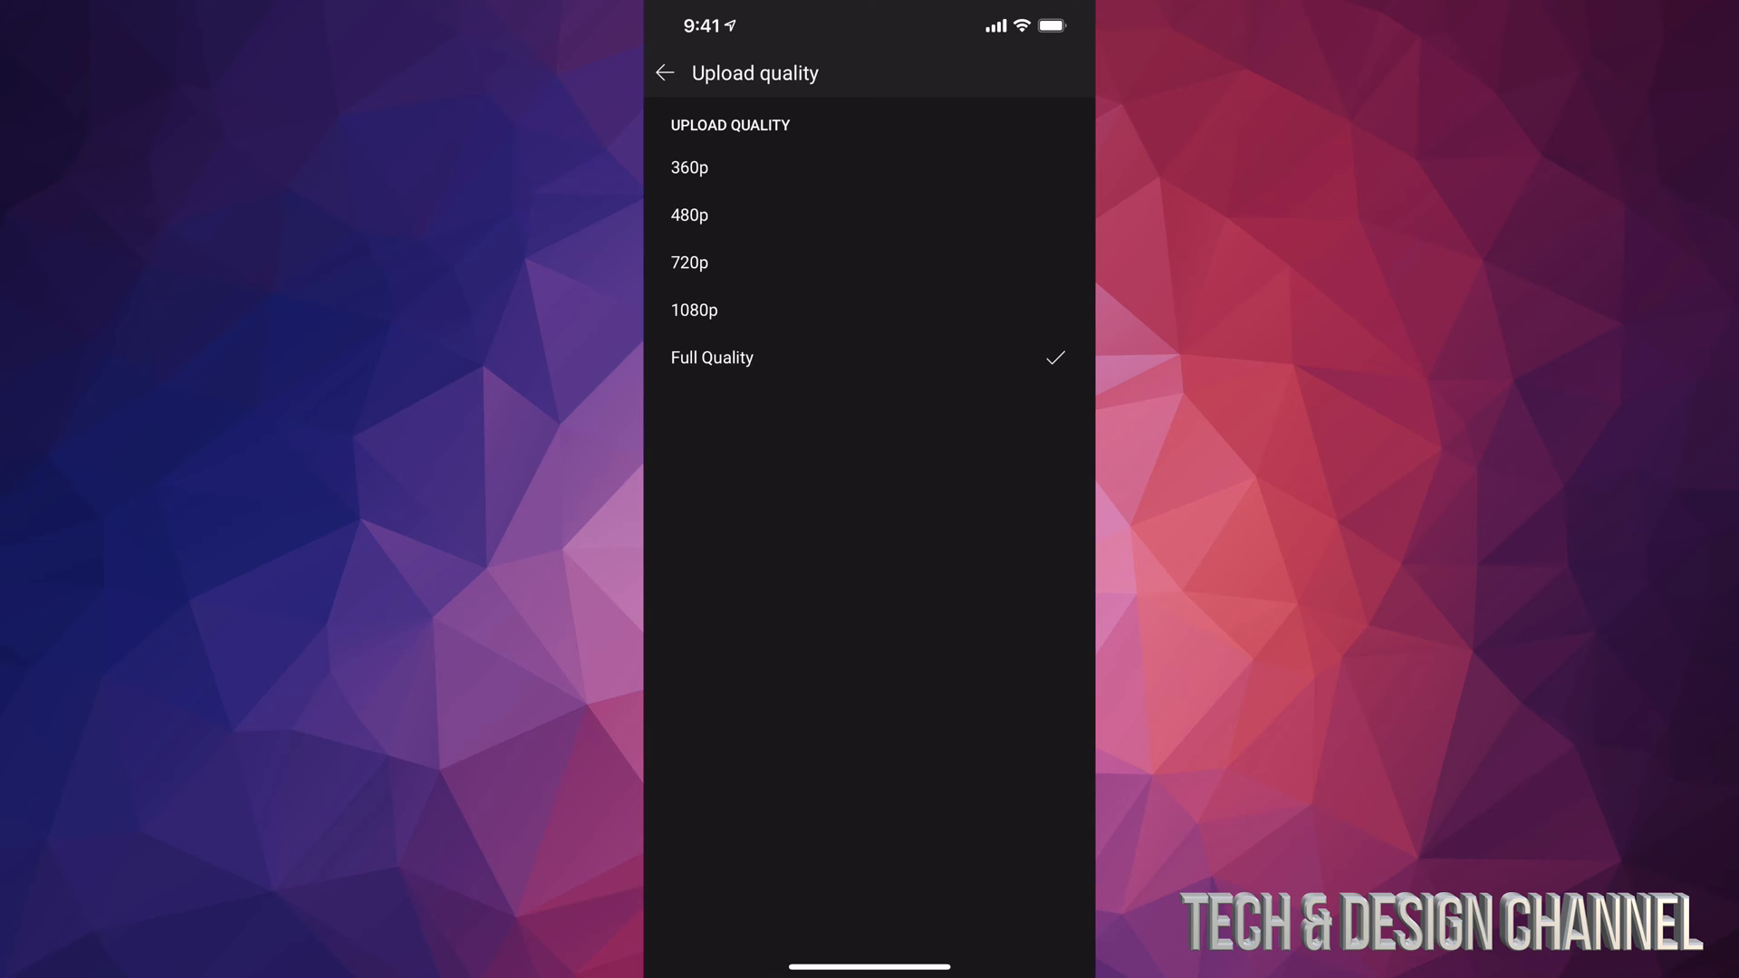
pyautogui.click(688, 263)
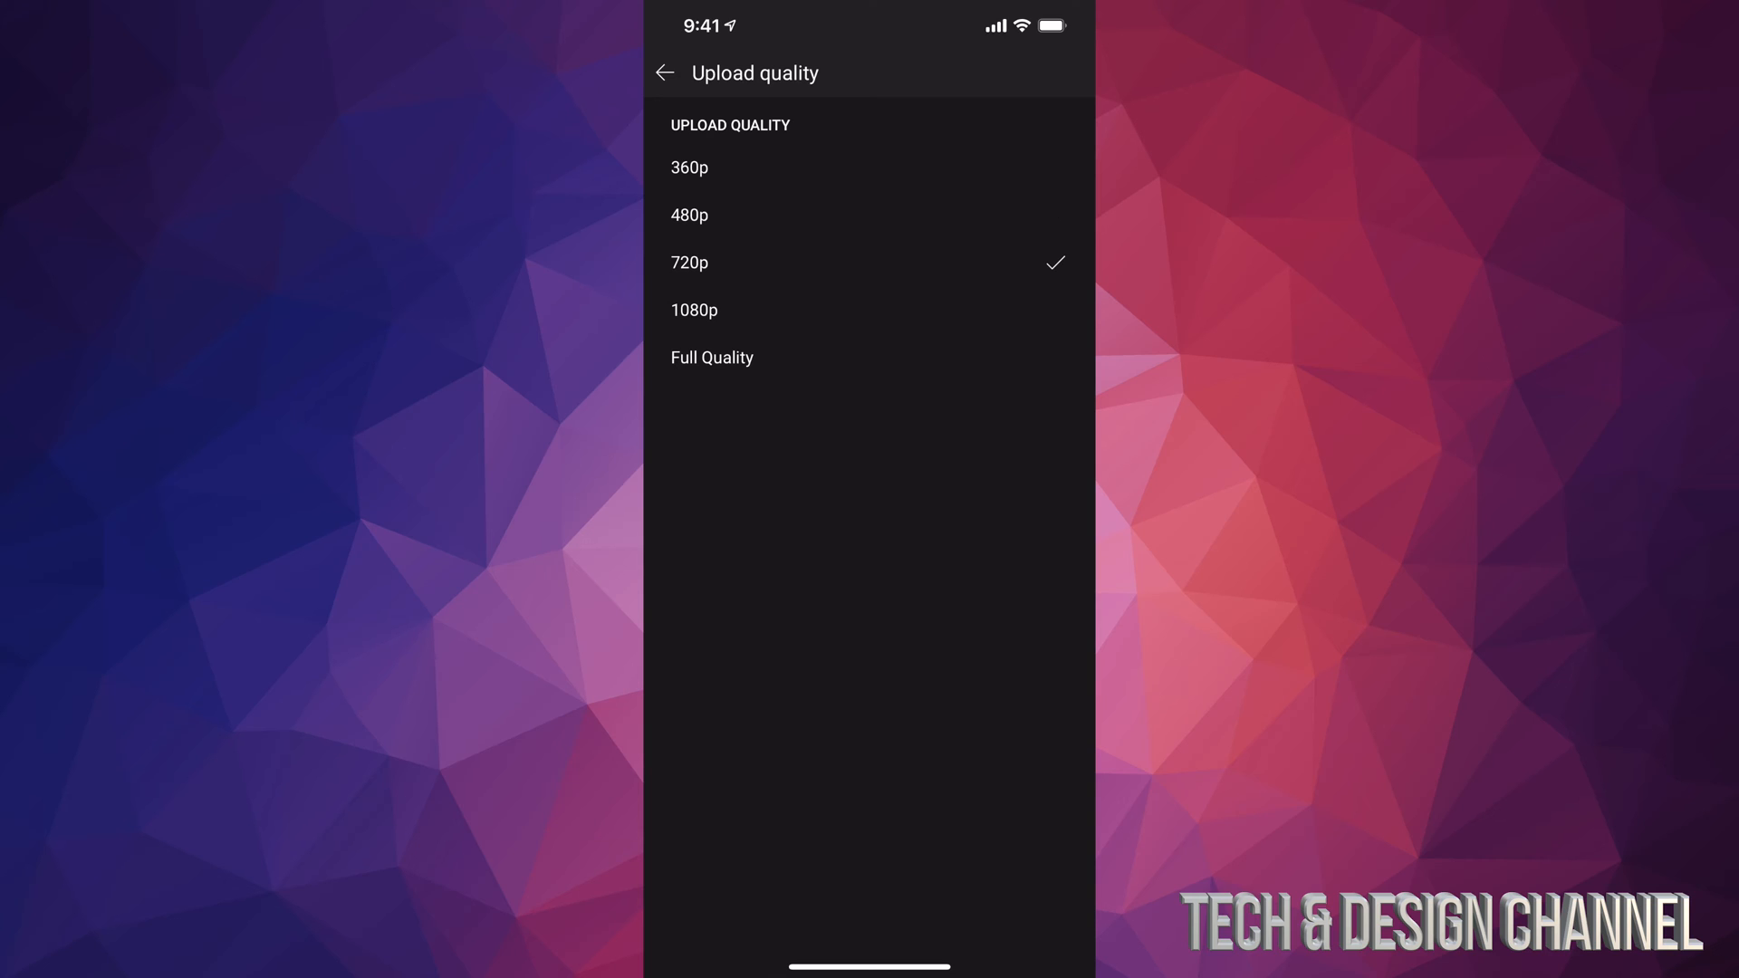
pyautogui.click(696, 310)
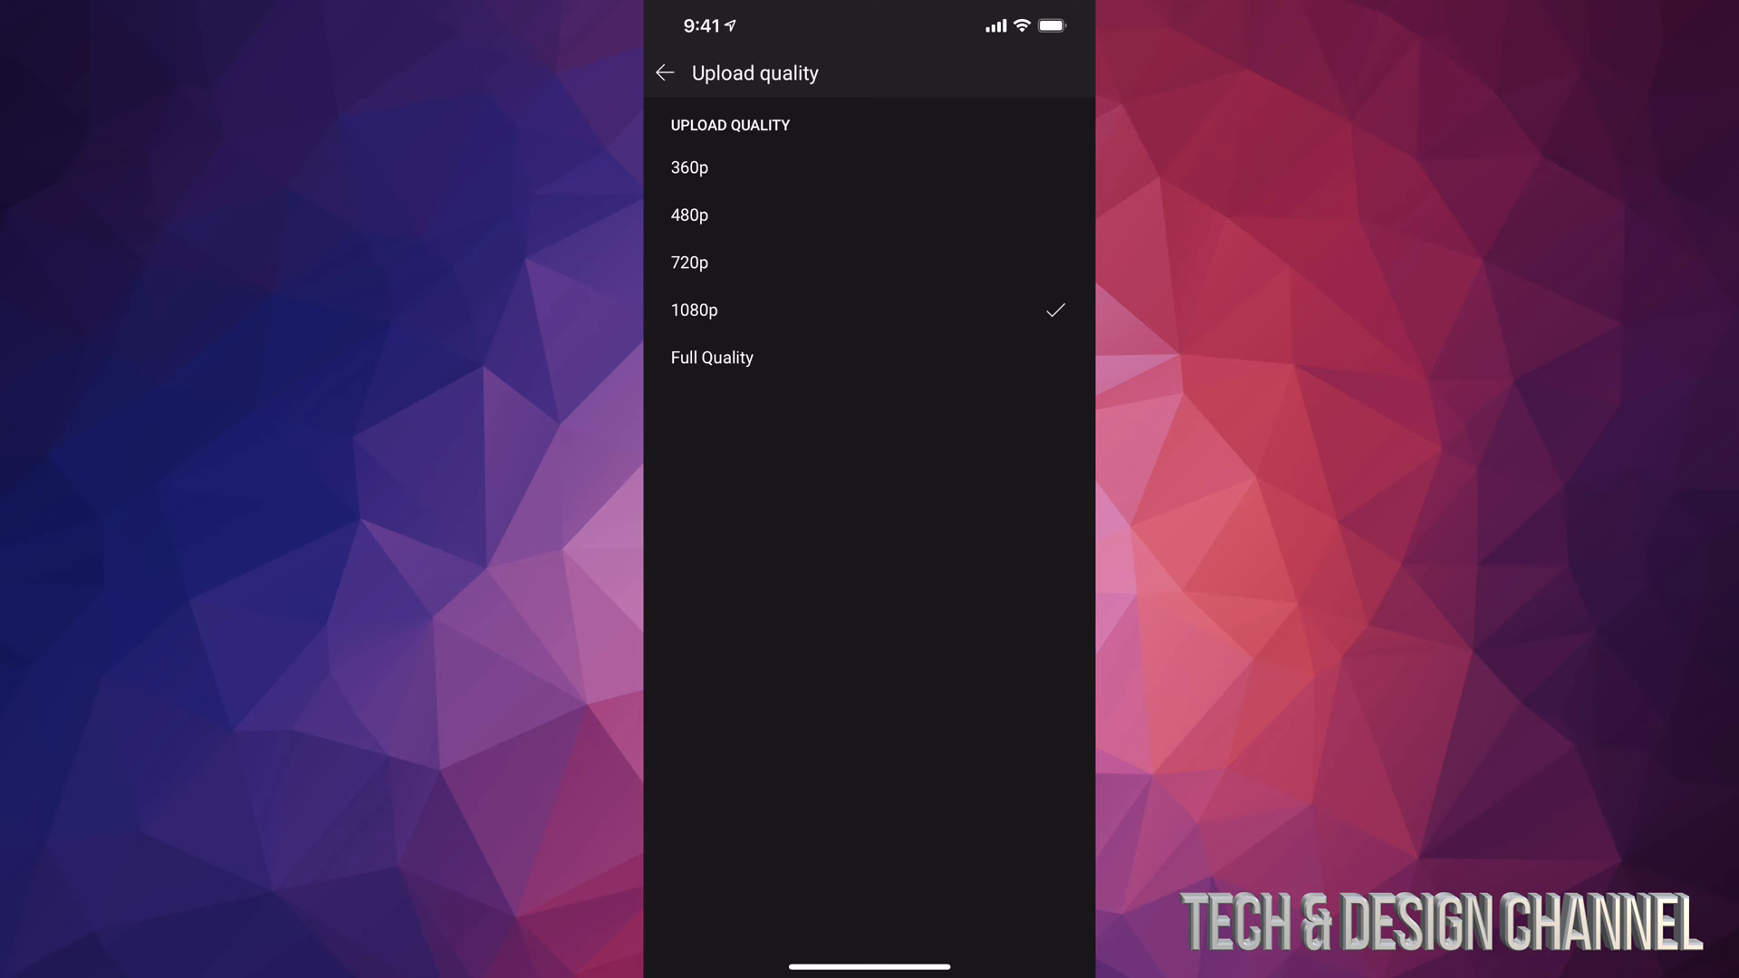
pyautogui.click(712, 357)
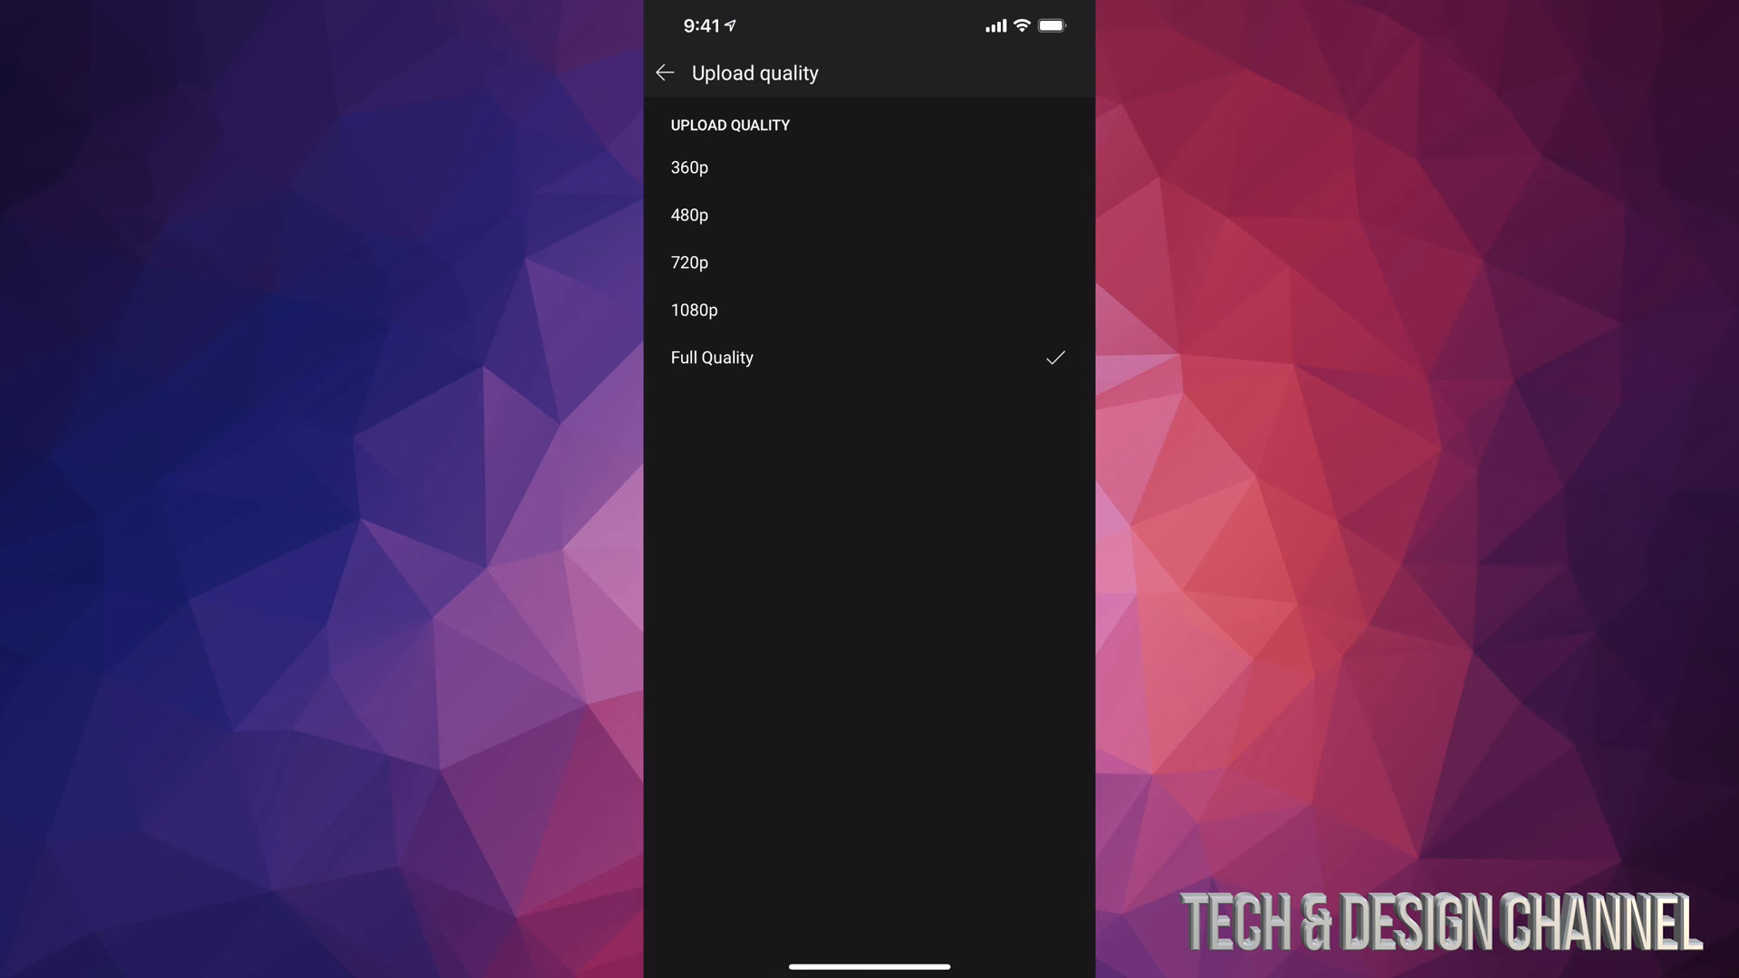
pyautogui.click(663, 72)
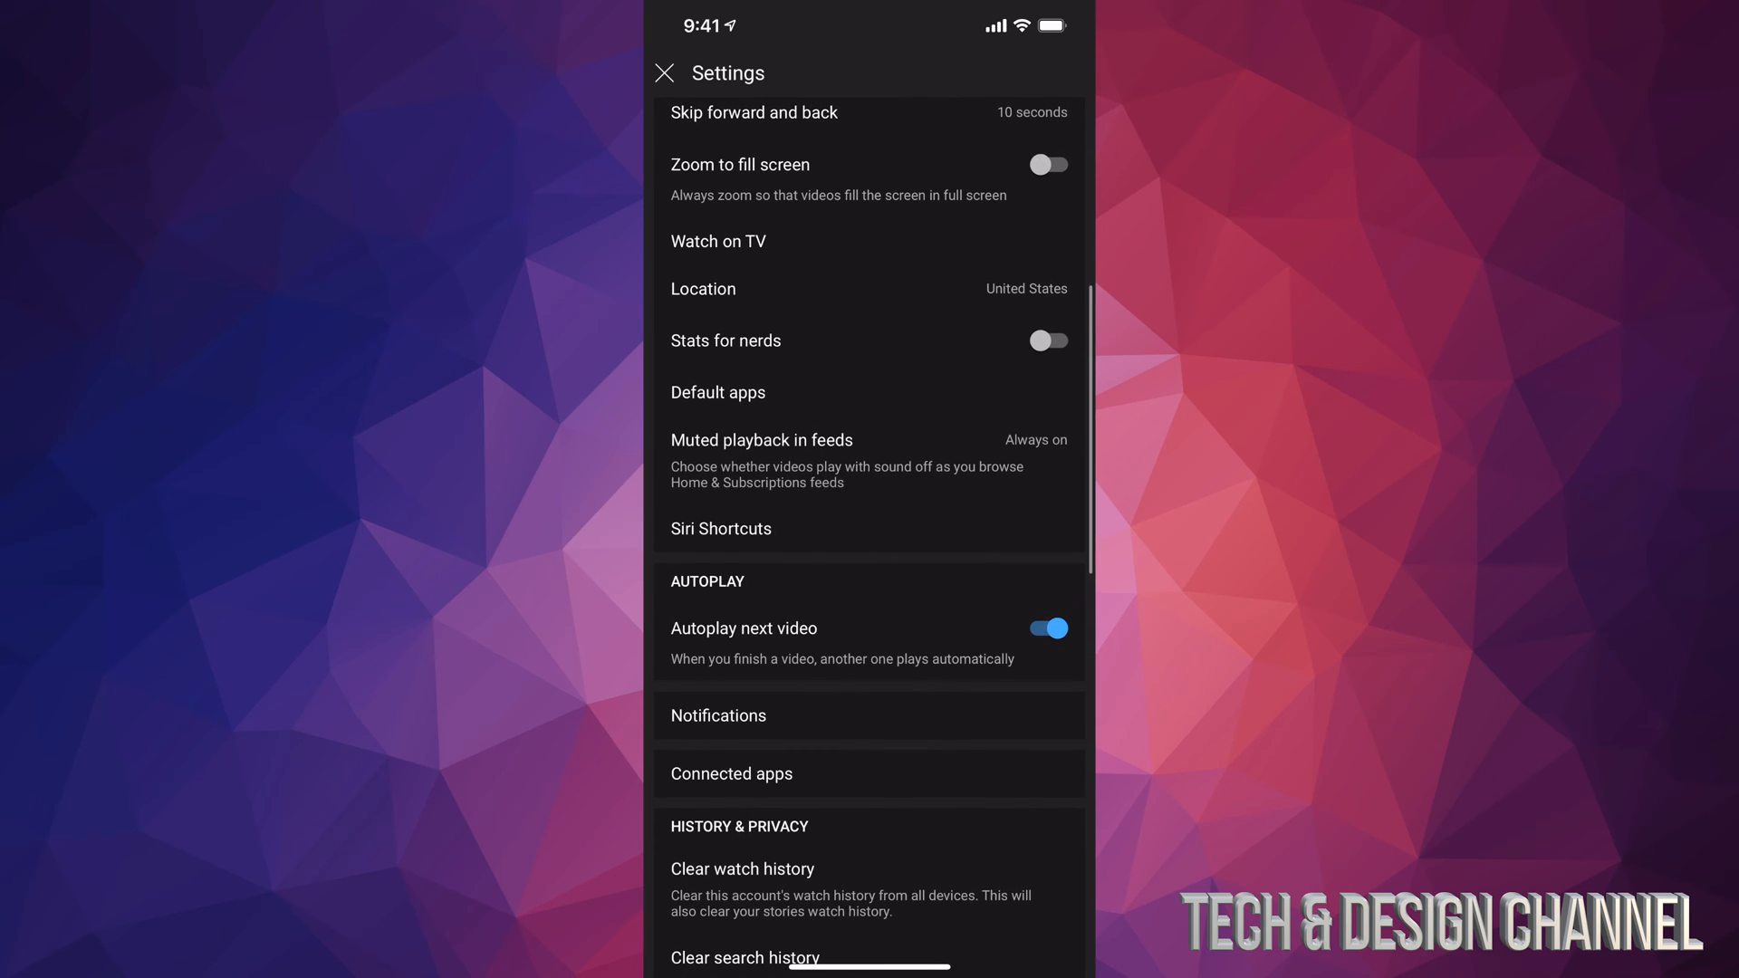
# Step: Leave settings and start a video upload from the Create button, loading the park clip
pyautogui.click(665, 72)
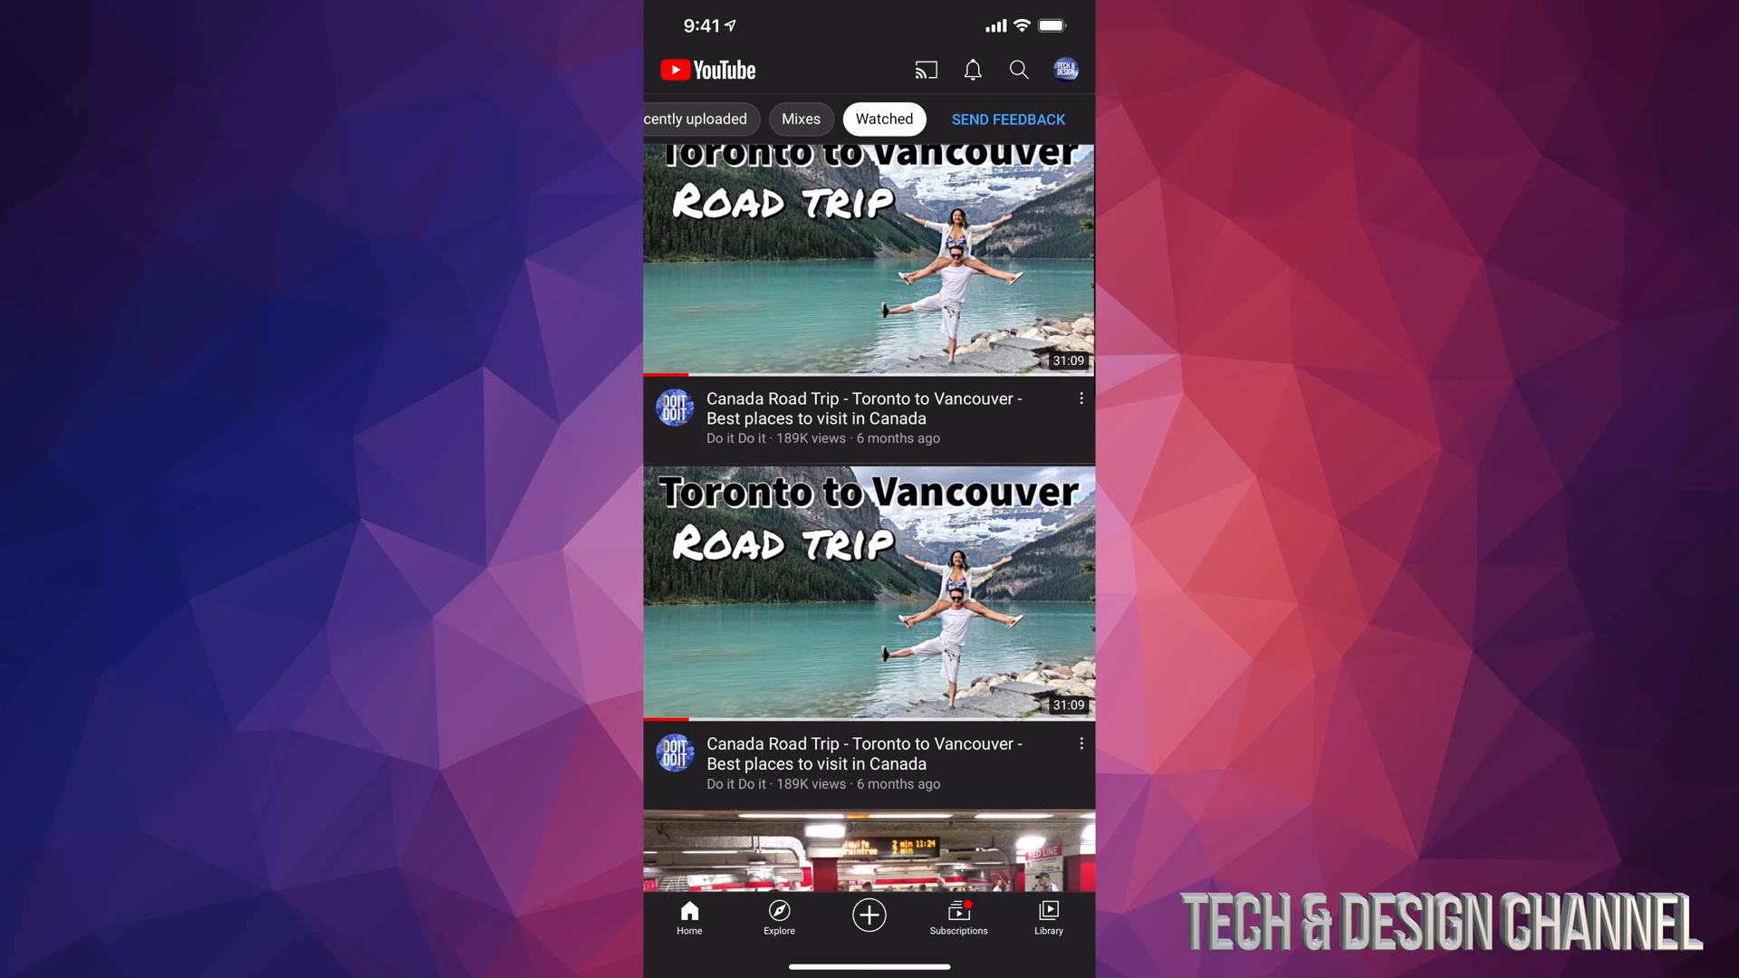
pyautogui.click(867, 916)
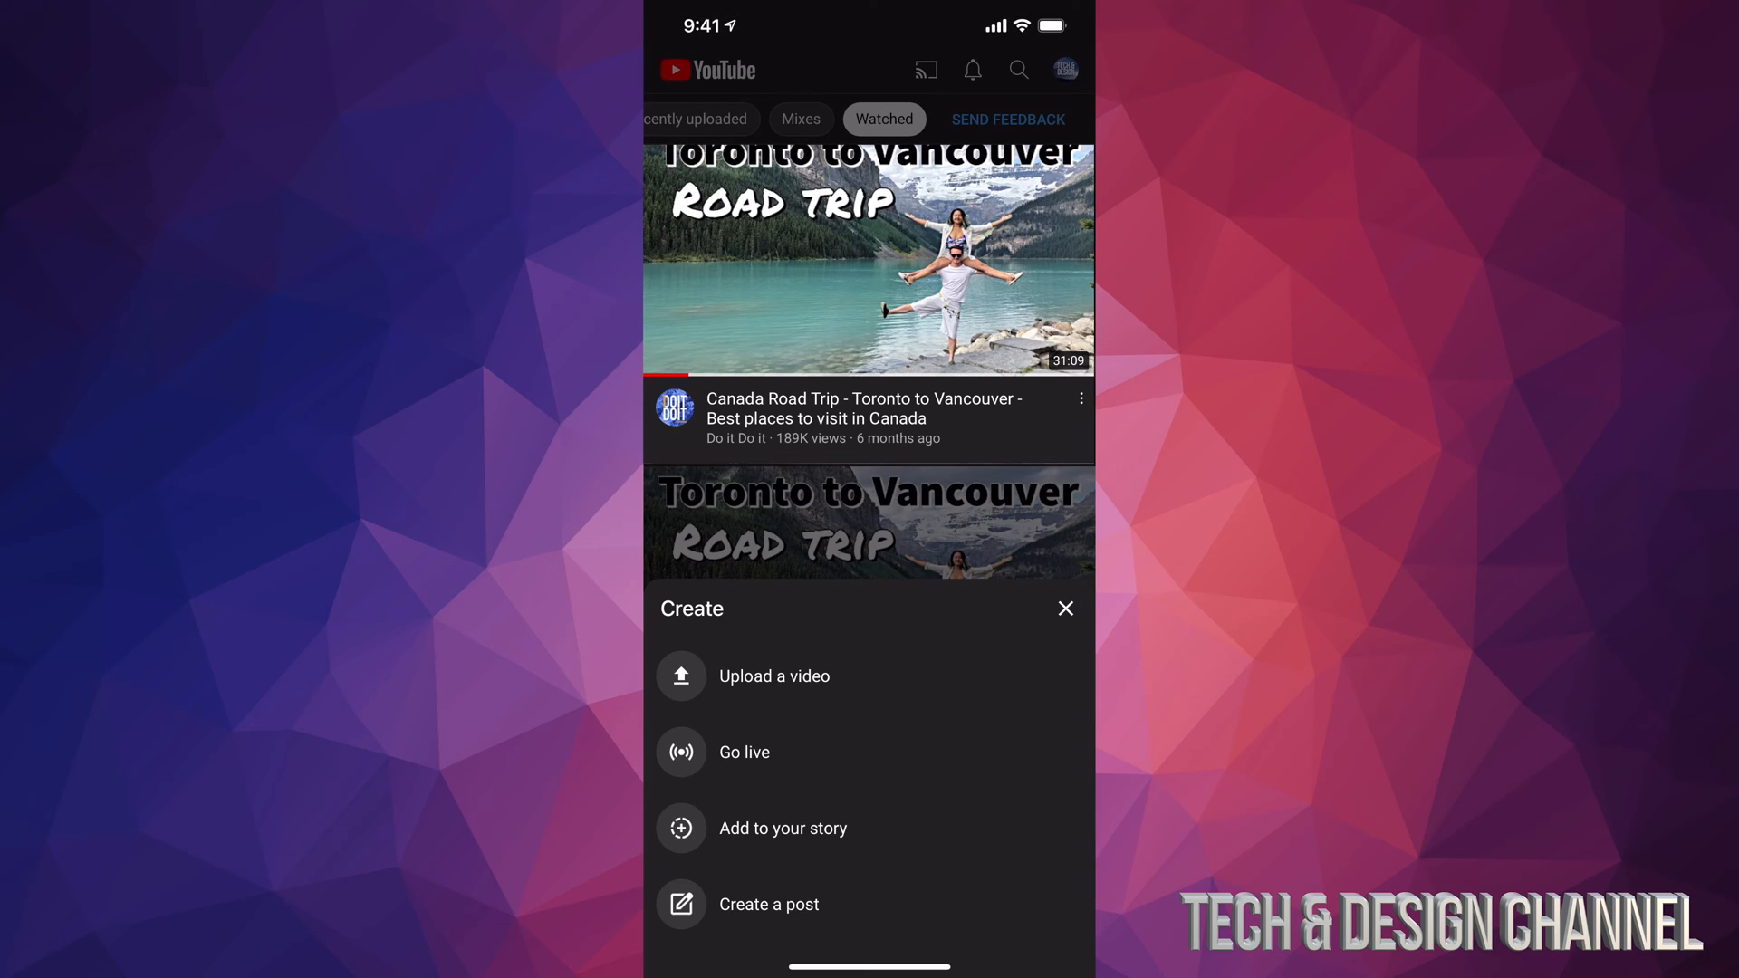
pyautogui.click(773, 675)
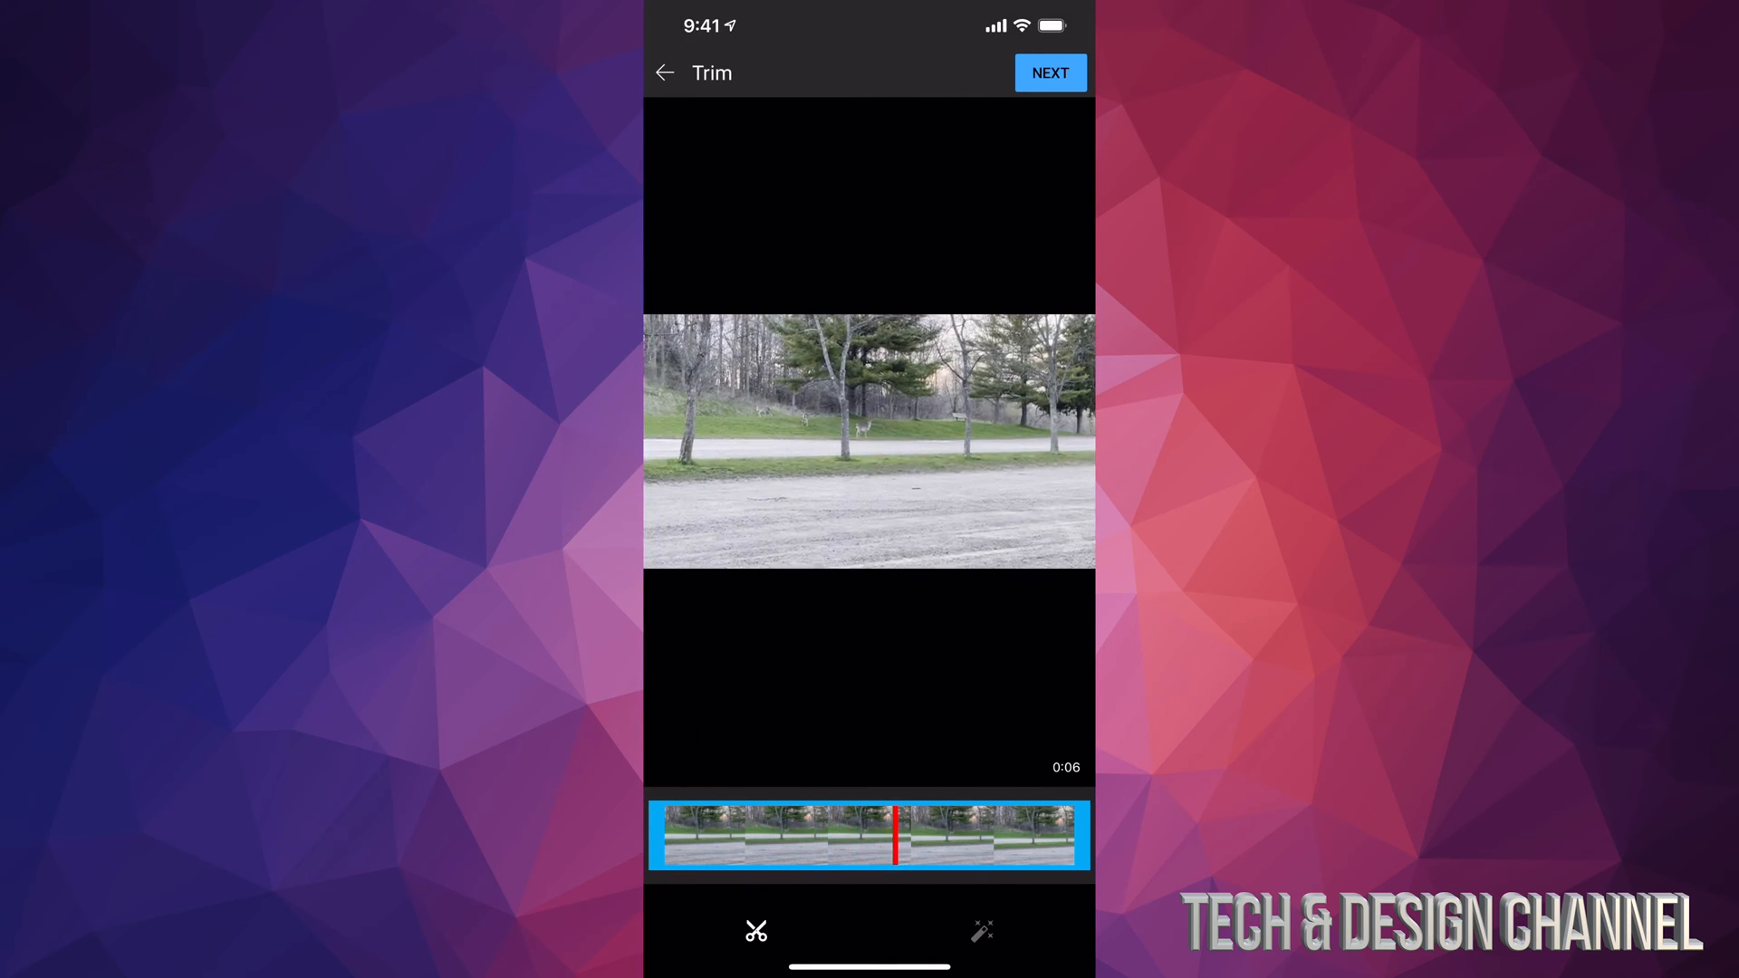
# Step: Proceed to the video details and set the clip's visibility to Private
pyautogui.click(1049, 72)
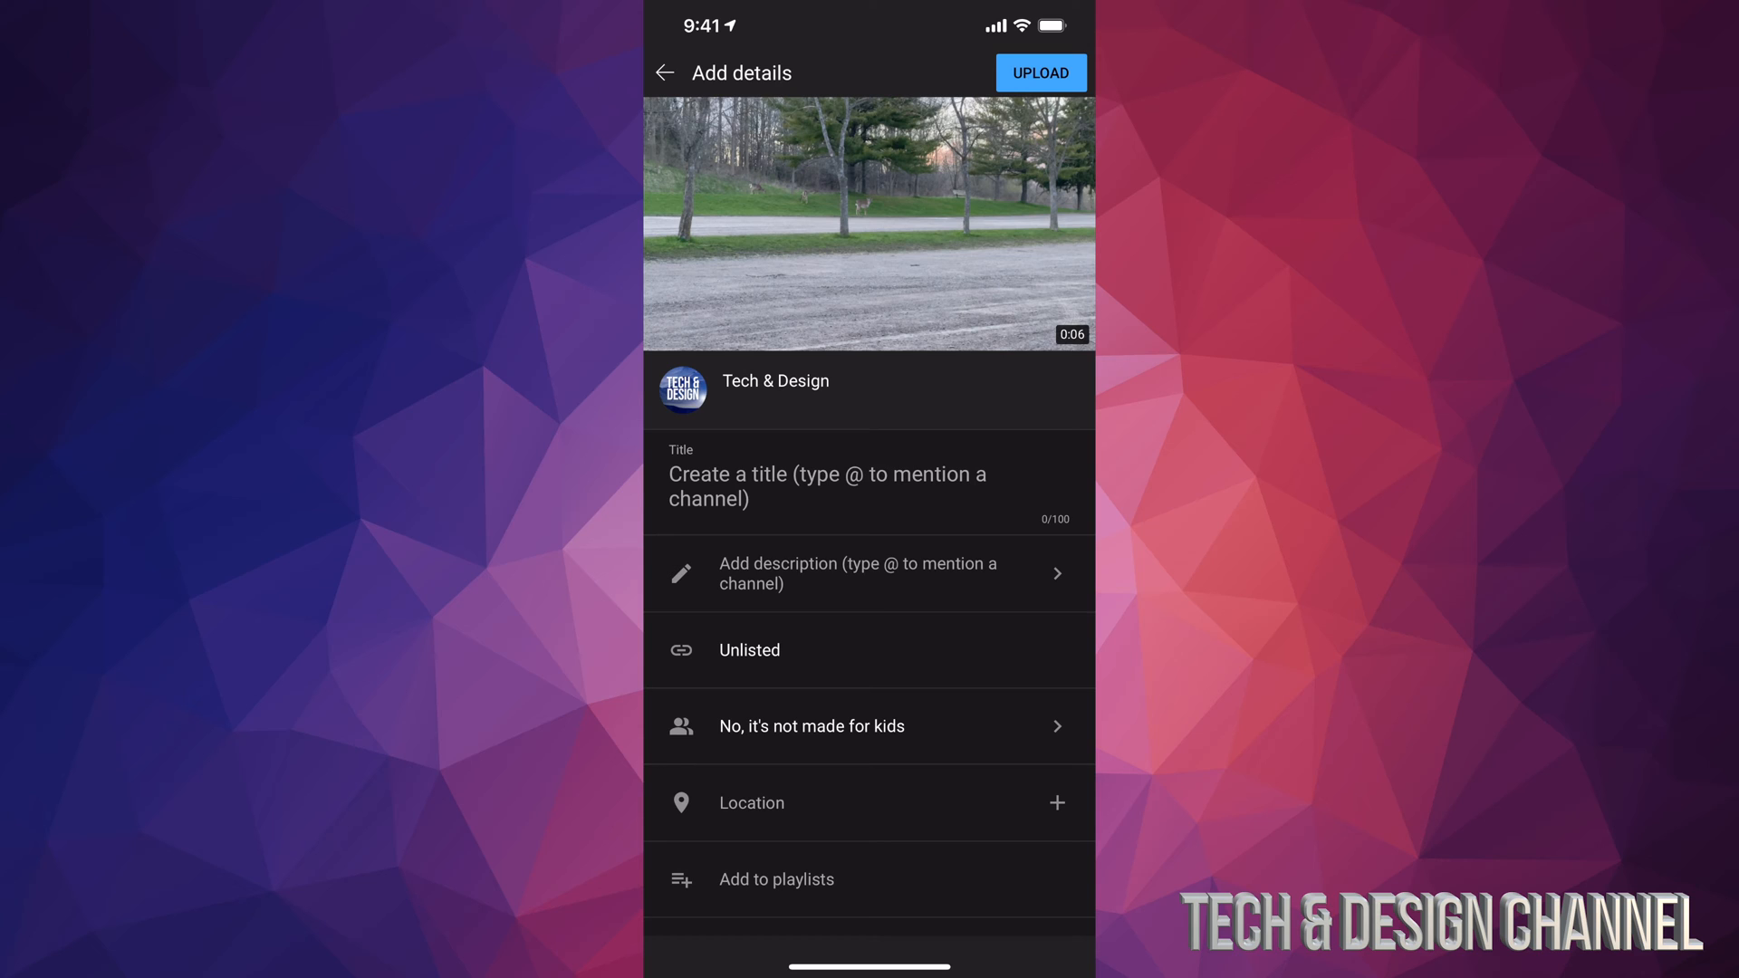
pyautogui.click(826, 485)
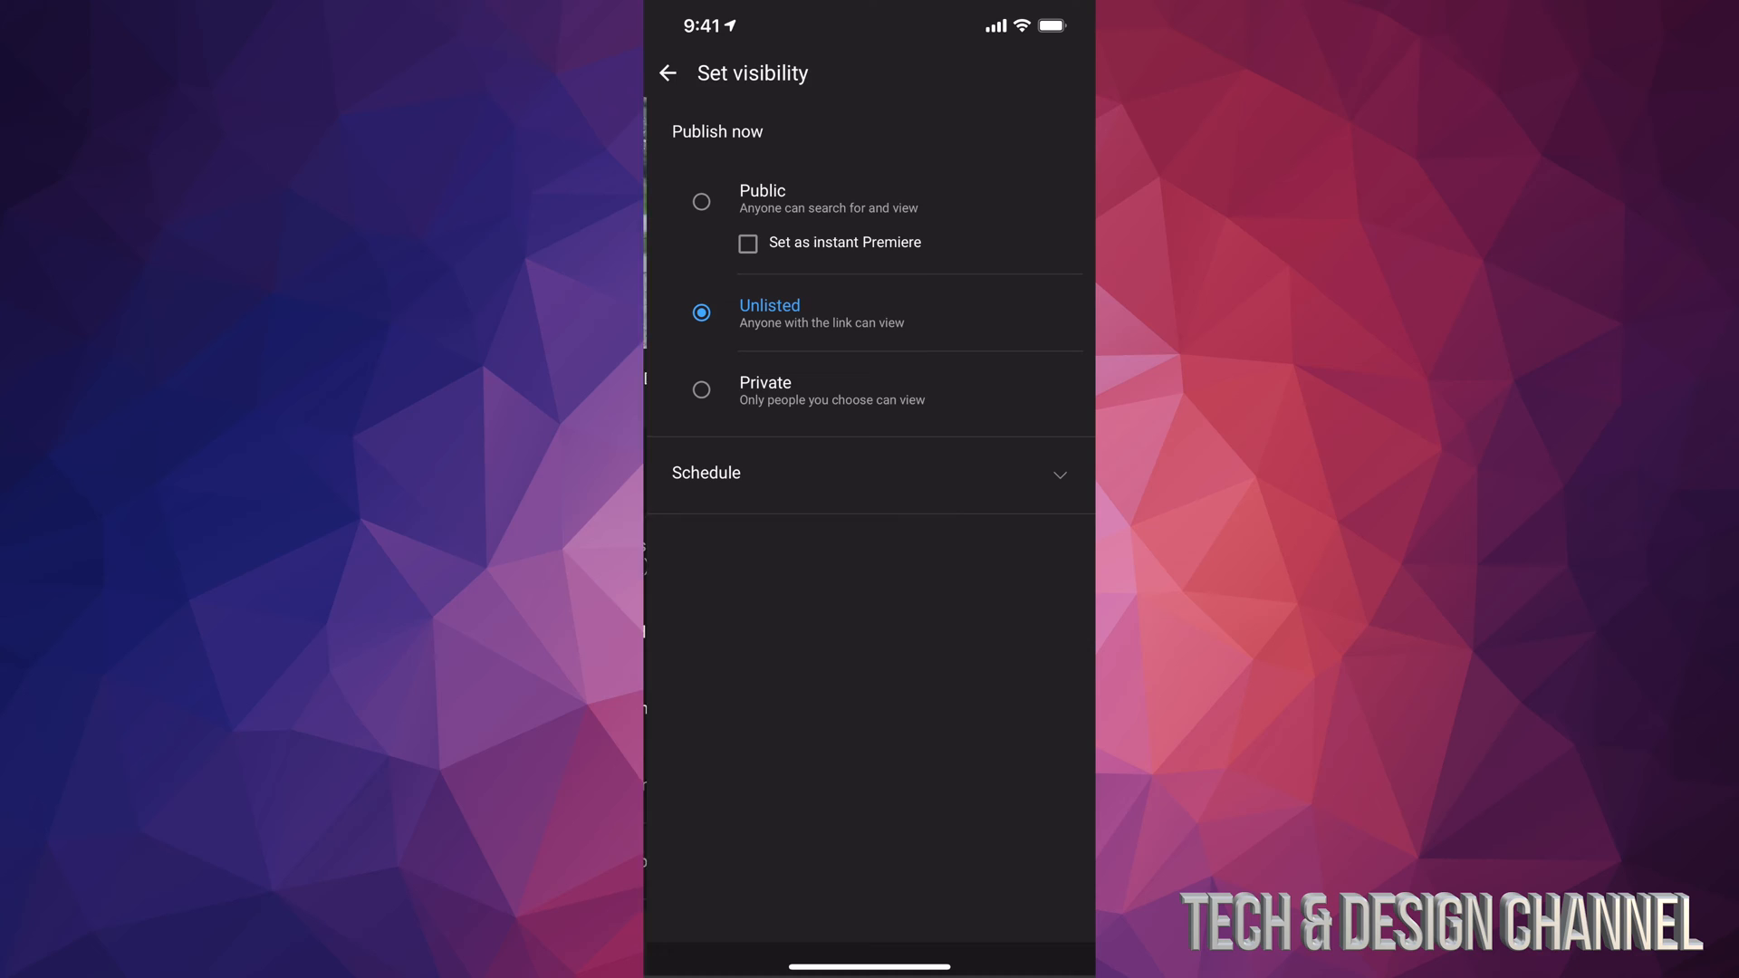
pyautogui.click(701, 389)
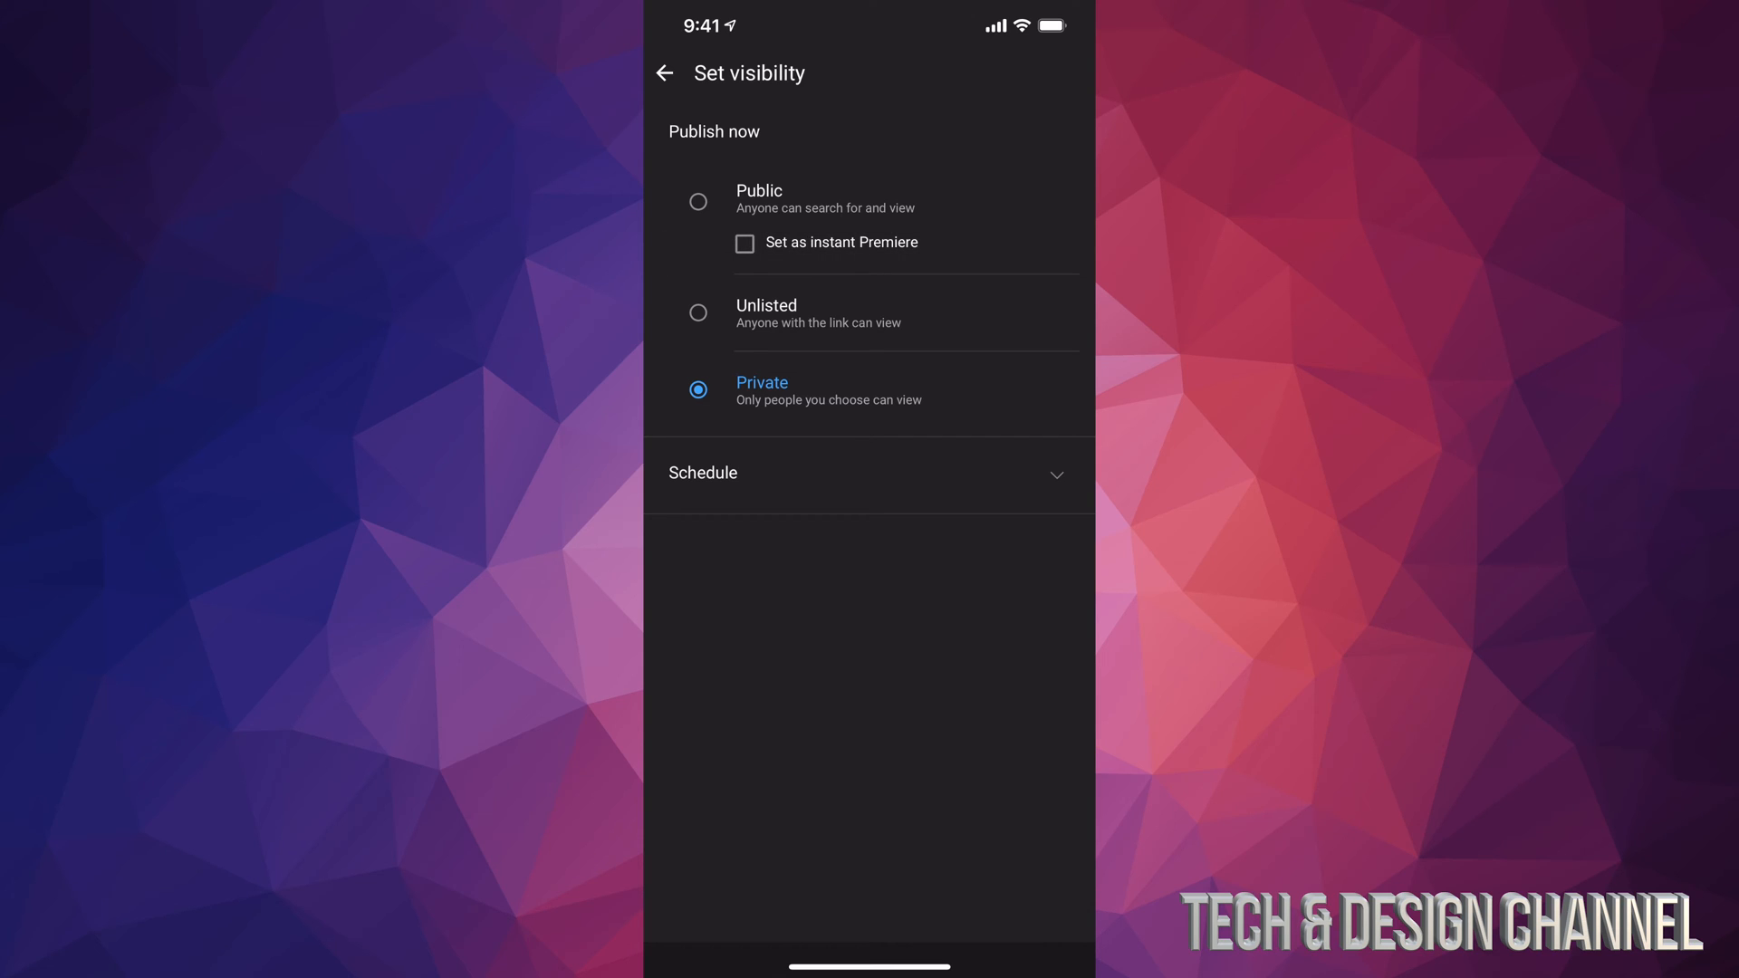
pyautogui.click(663, 72)
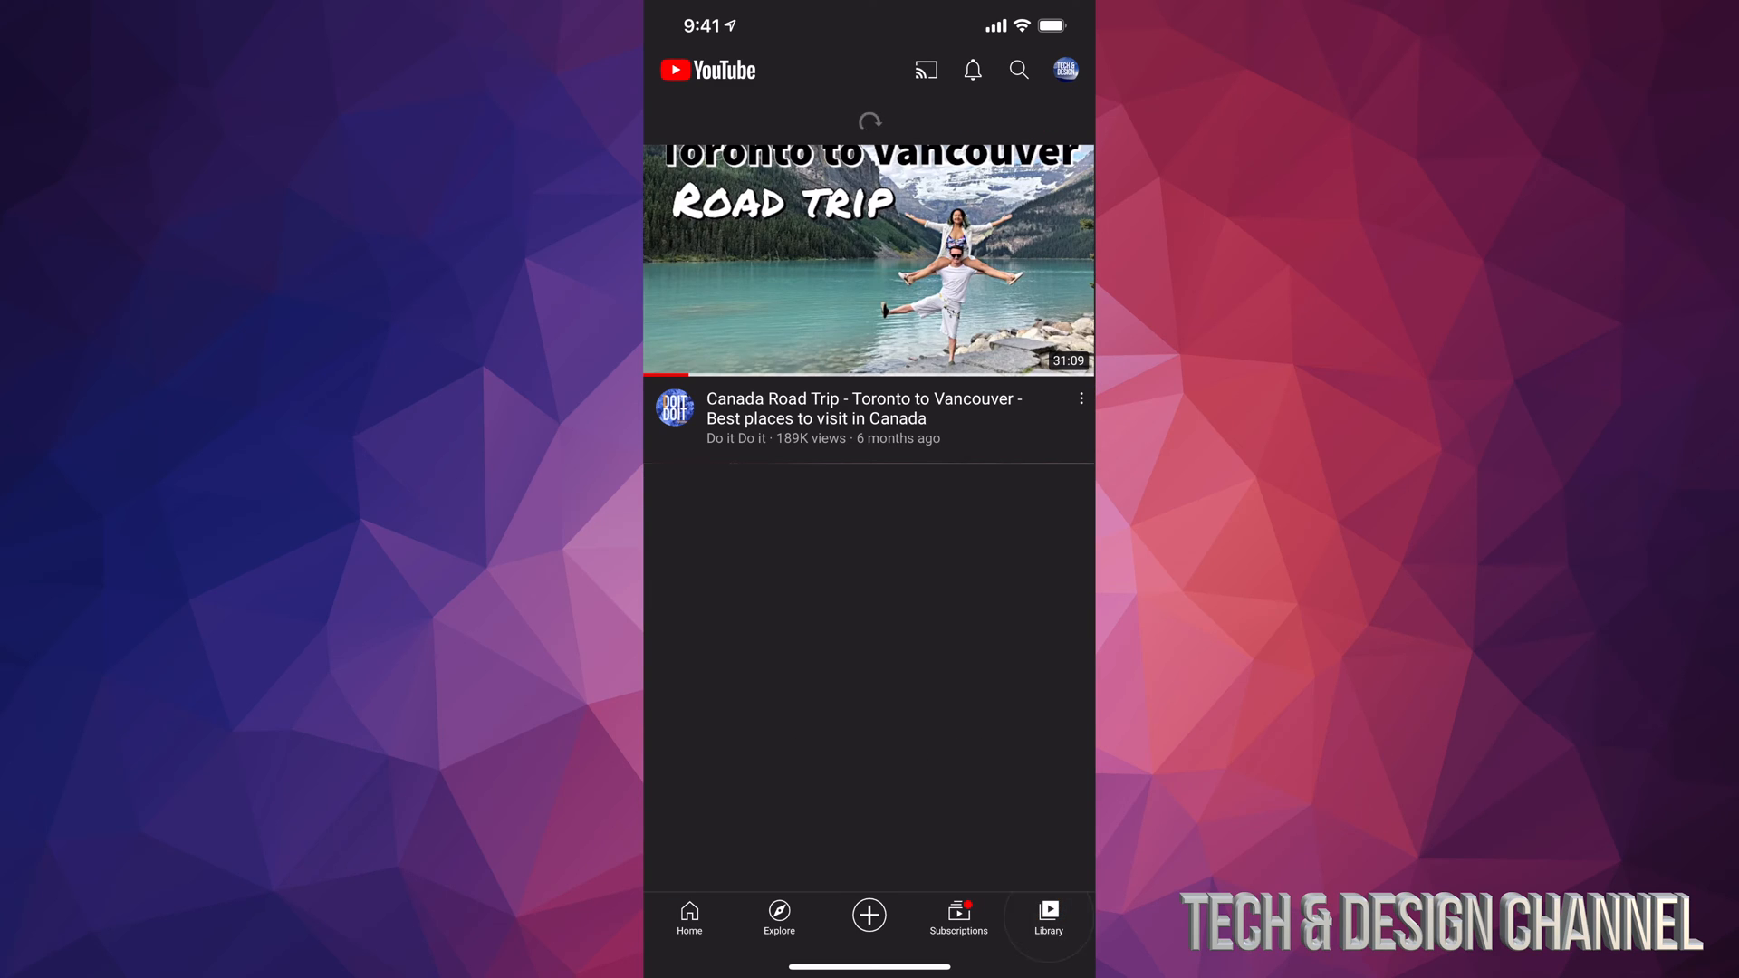
# Step: Find the private Test video in Library > Your videos and bring up its options
pyautogui.click(1045, 918)
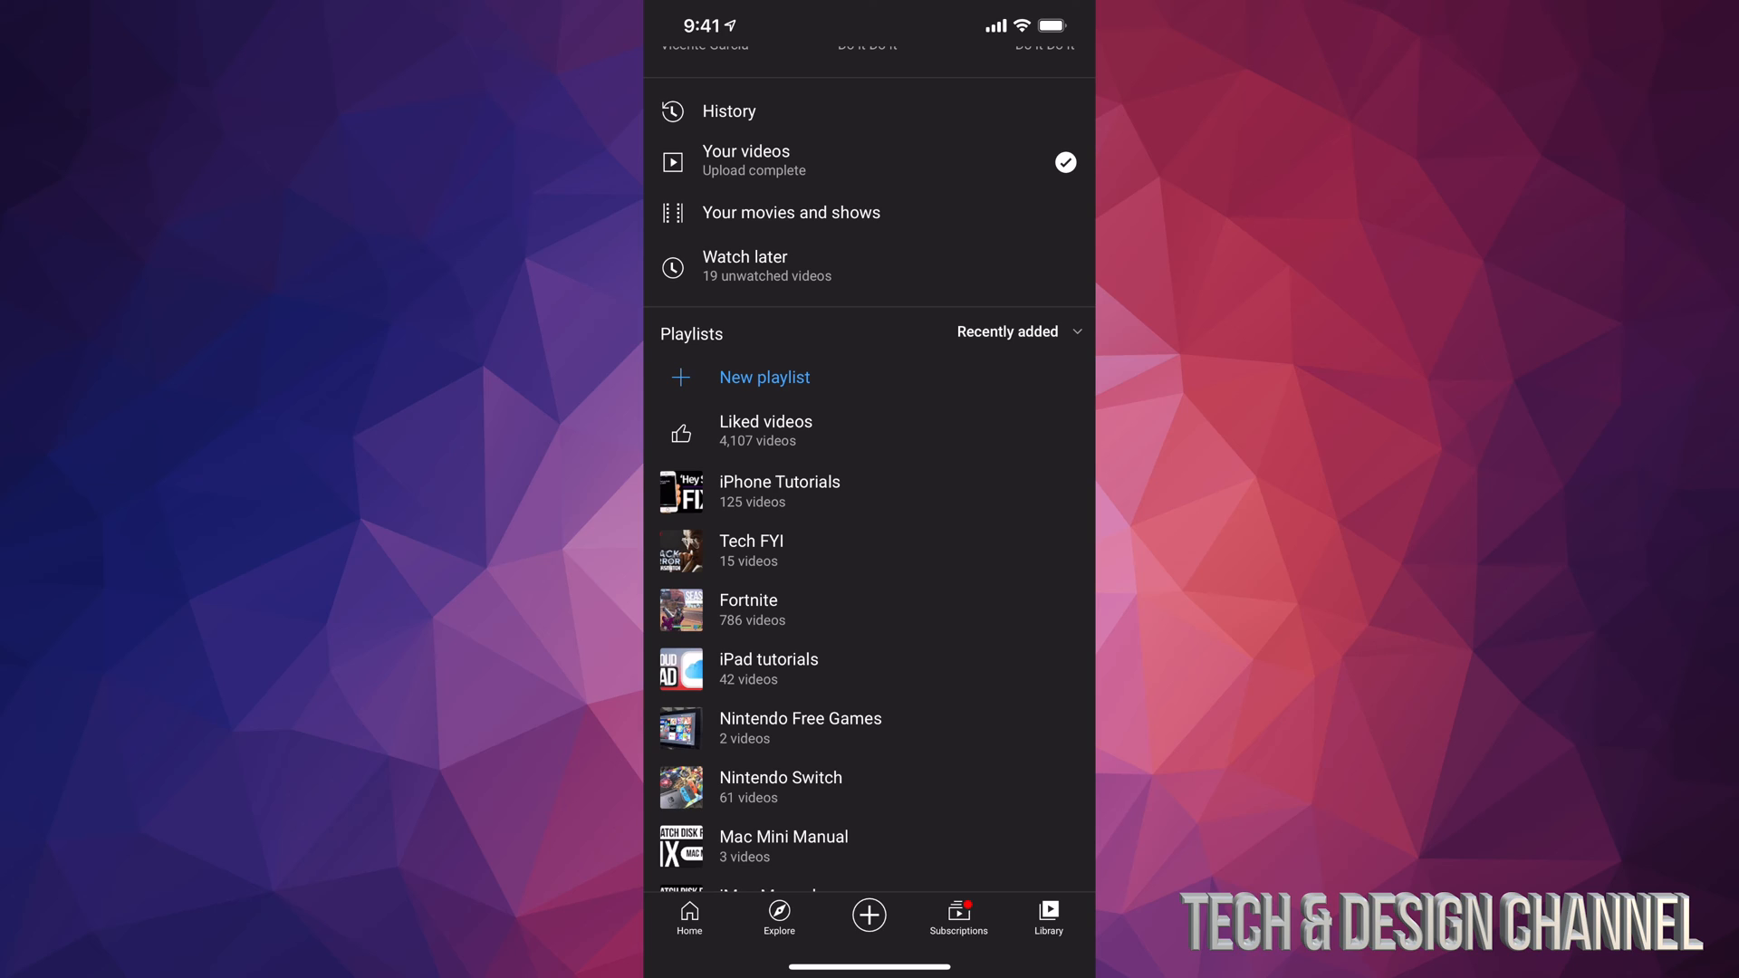
pyautogui.click(745, 159)
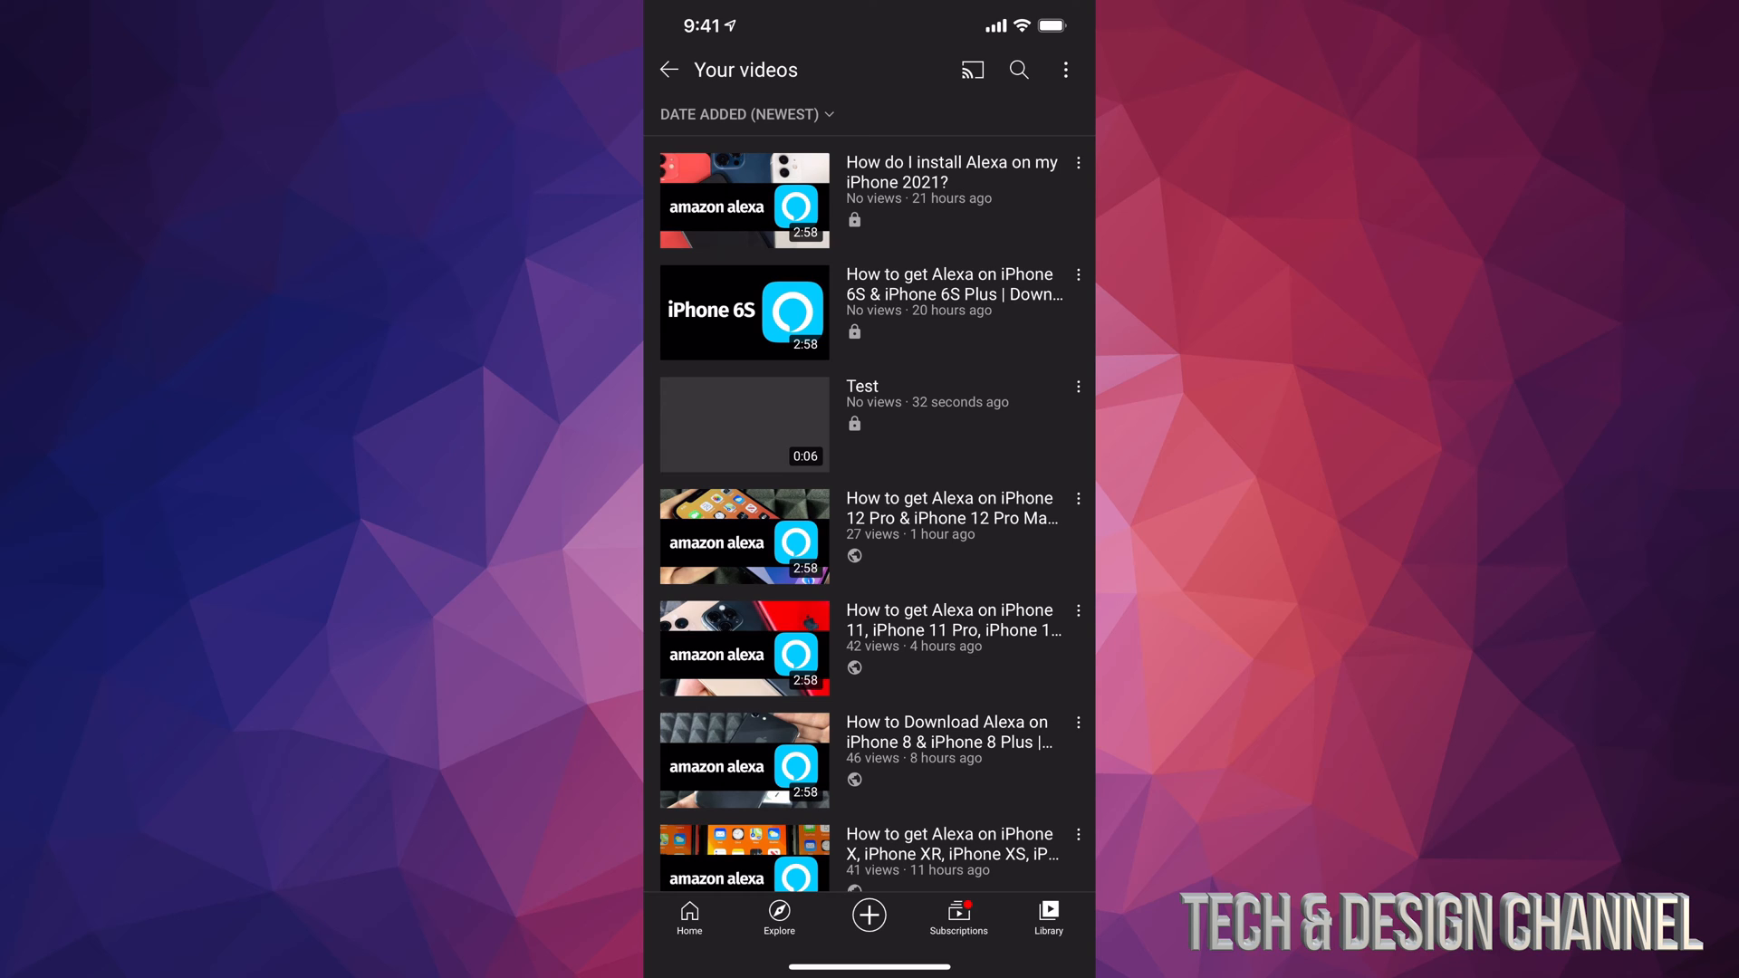
pyautogui.click(742, 424)
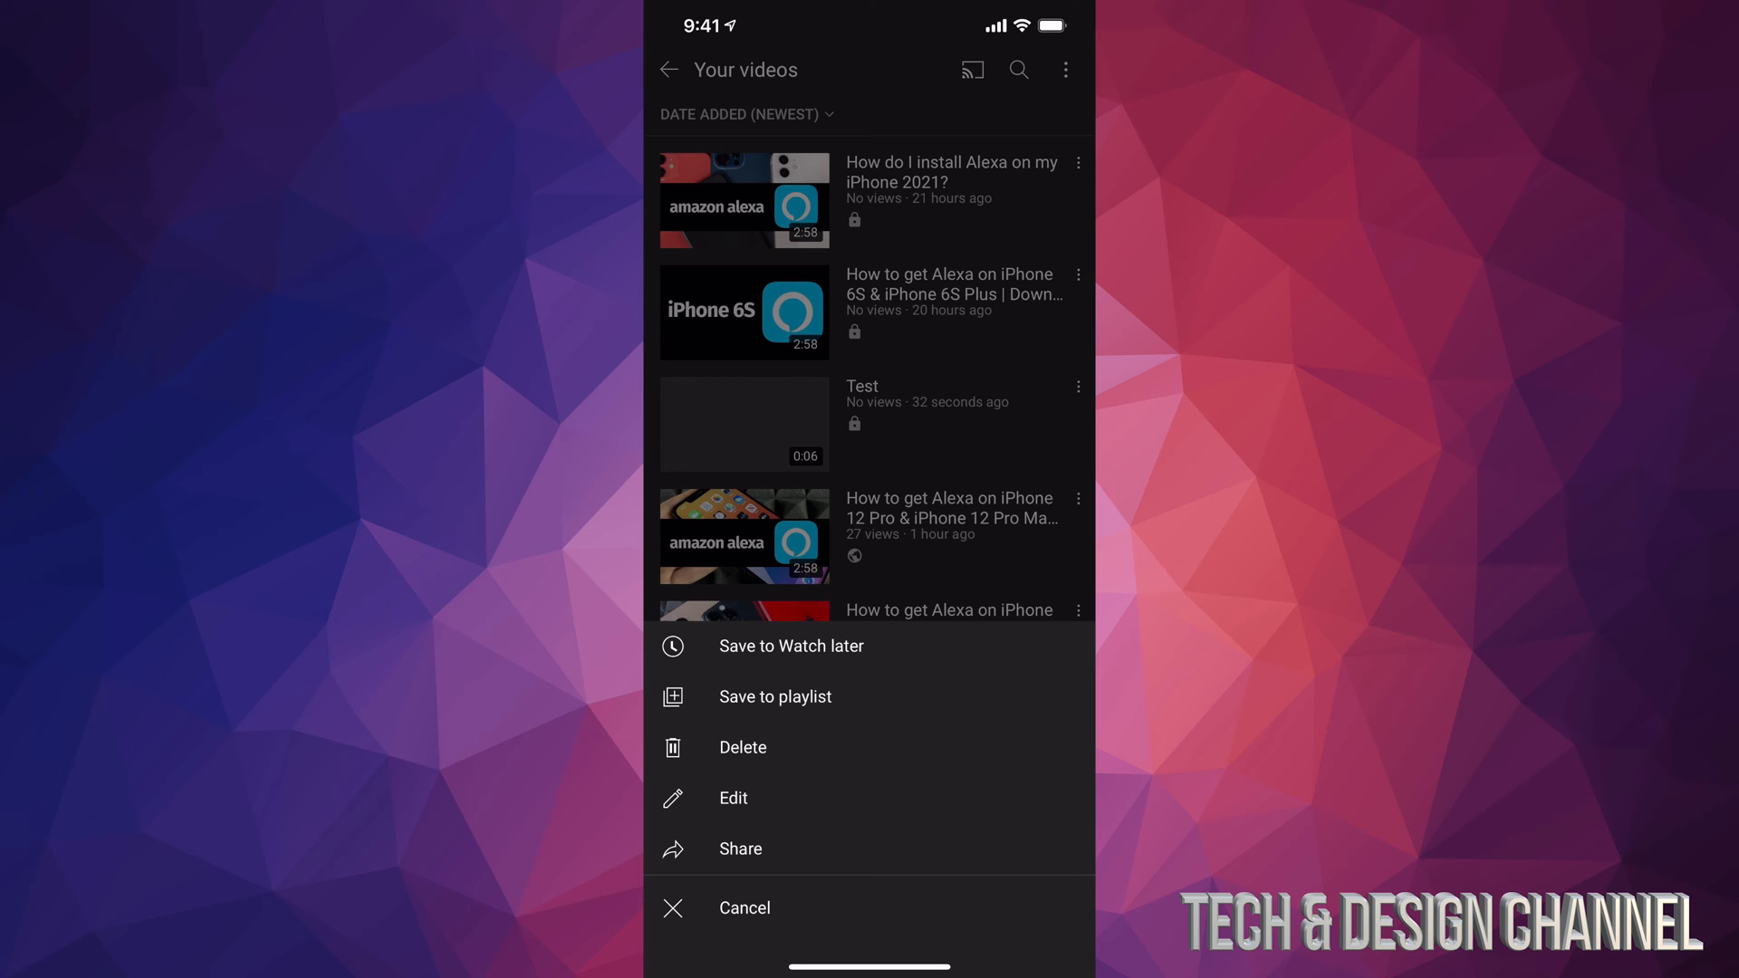
# Step: Cancel the Test video's action sheet
pyautogui.click(731, 798)
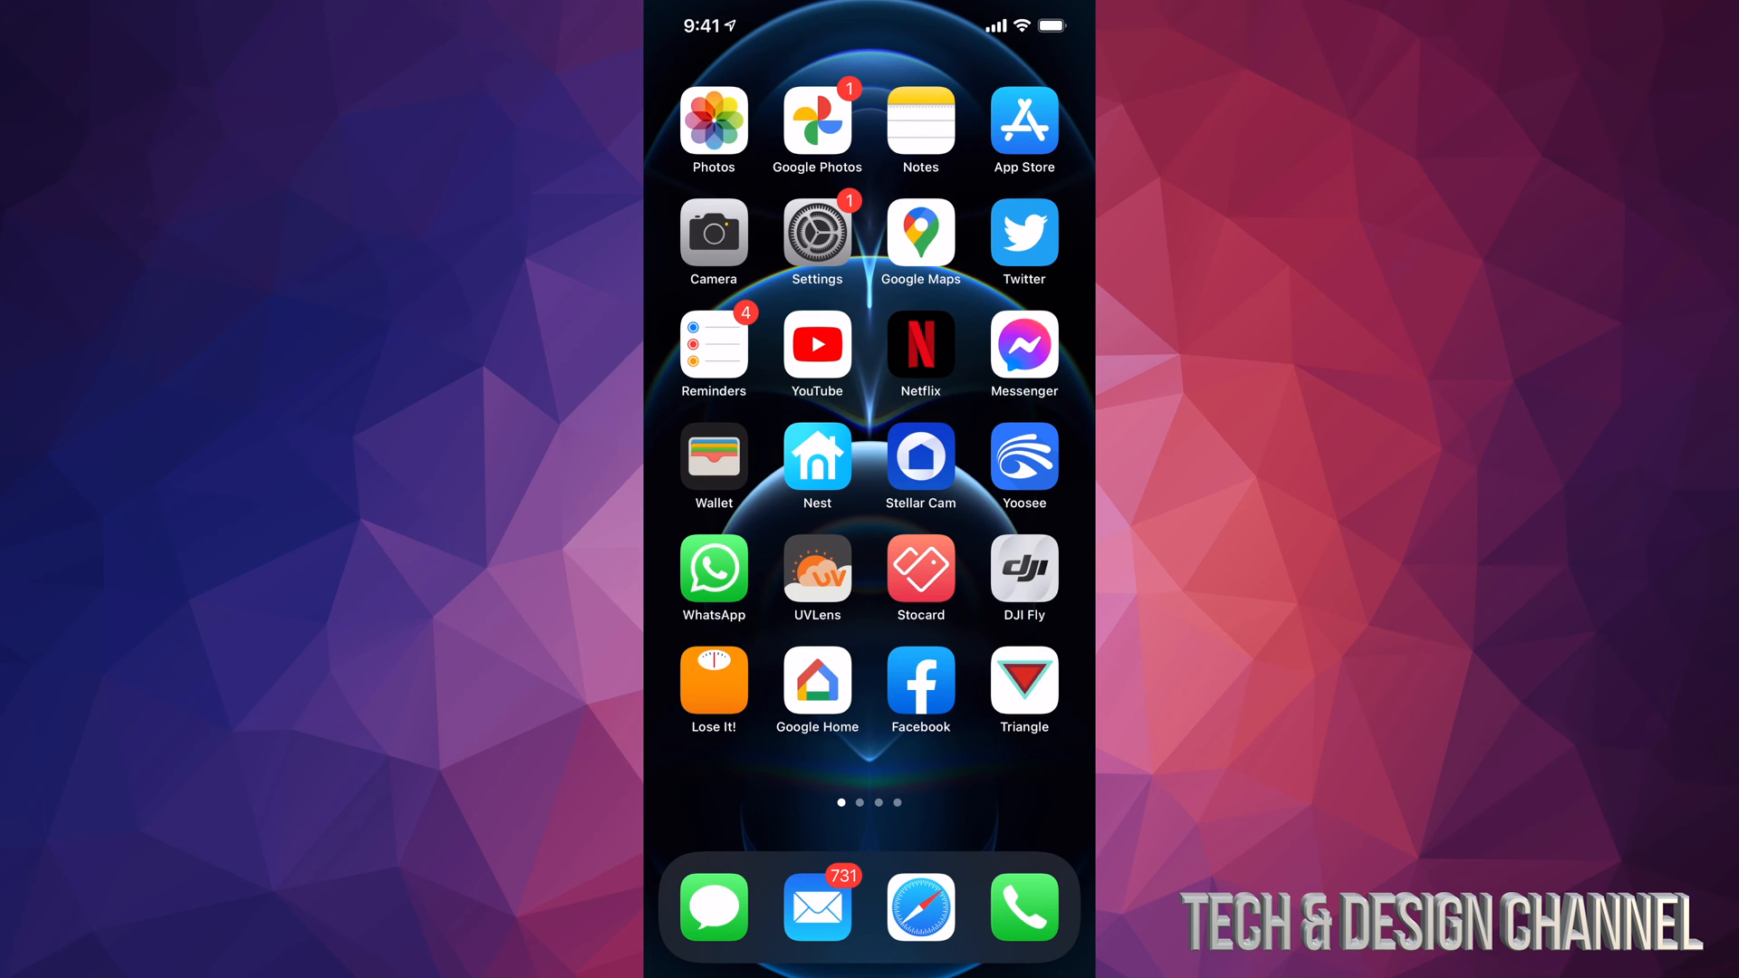
# Step: In iOS Settings > Camera, change Record Video from 1080p HD 60 fps to 4K at 60 fps
pyautogui.click(817, 234)
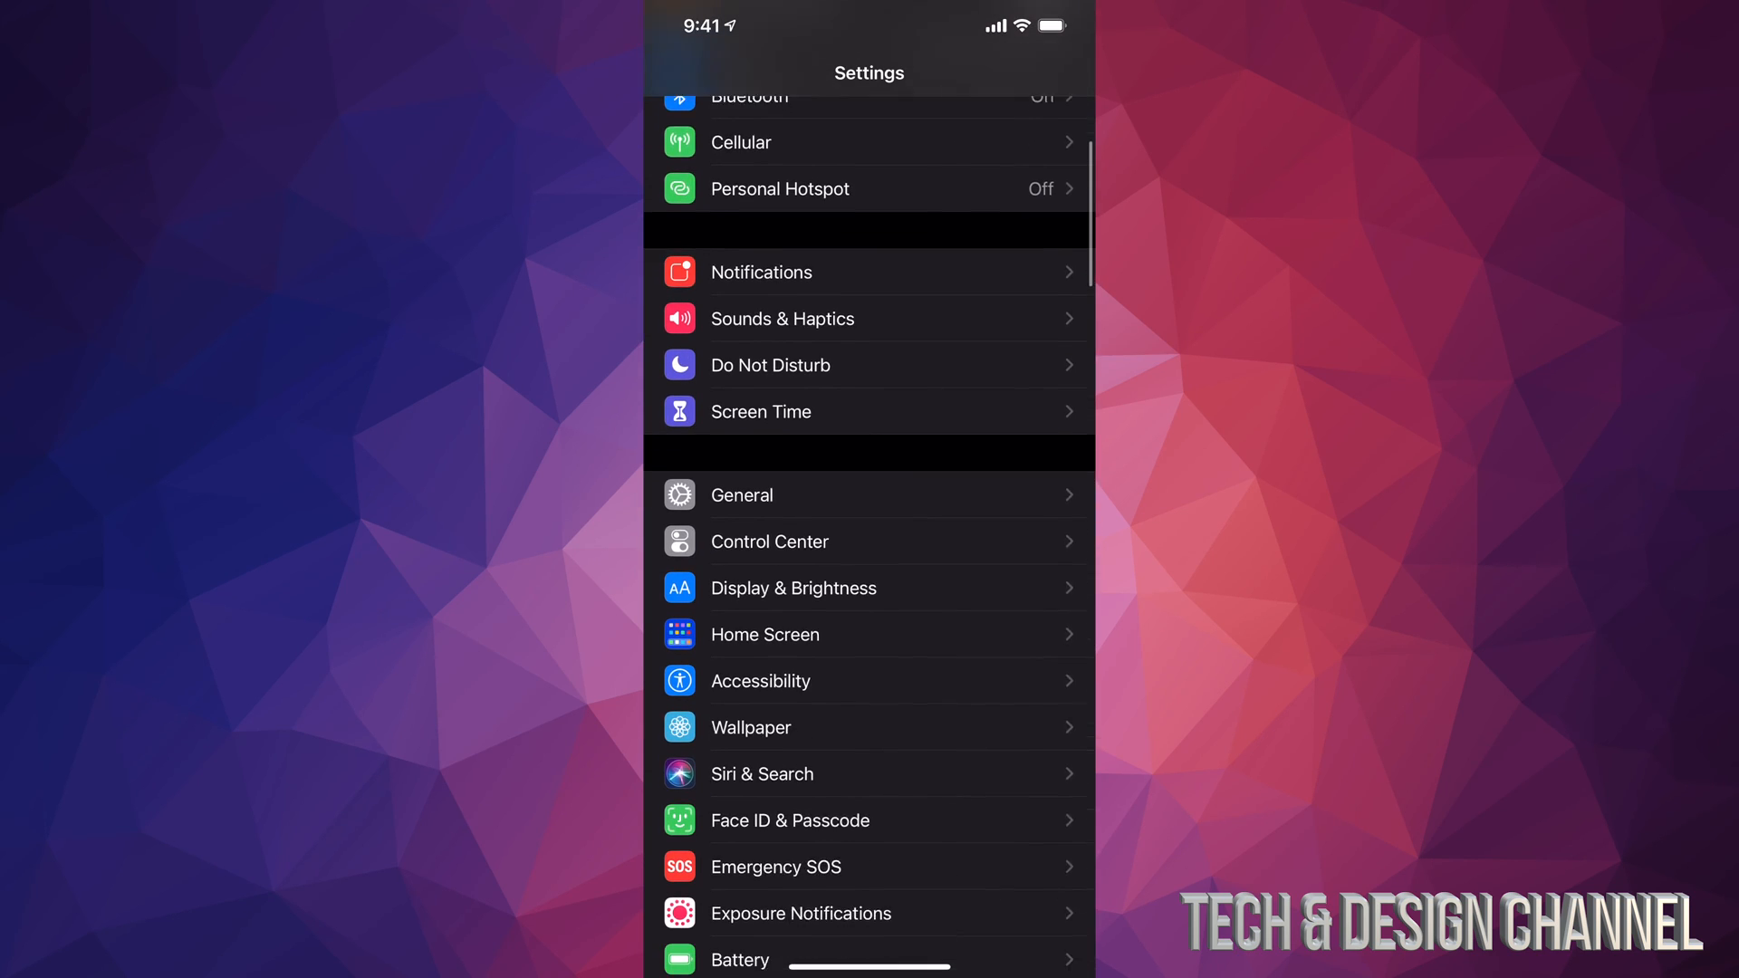
pyautogui.scroll(-3)
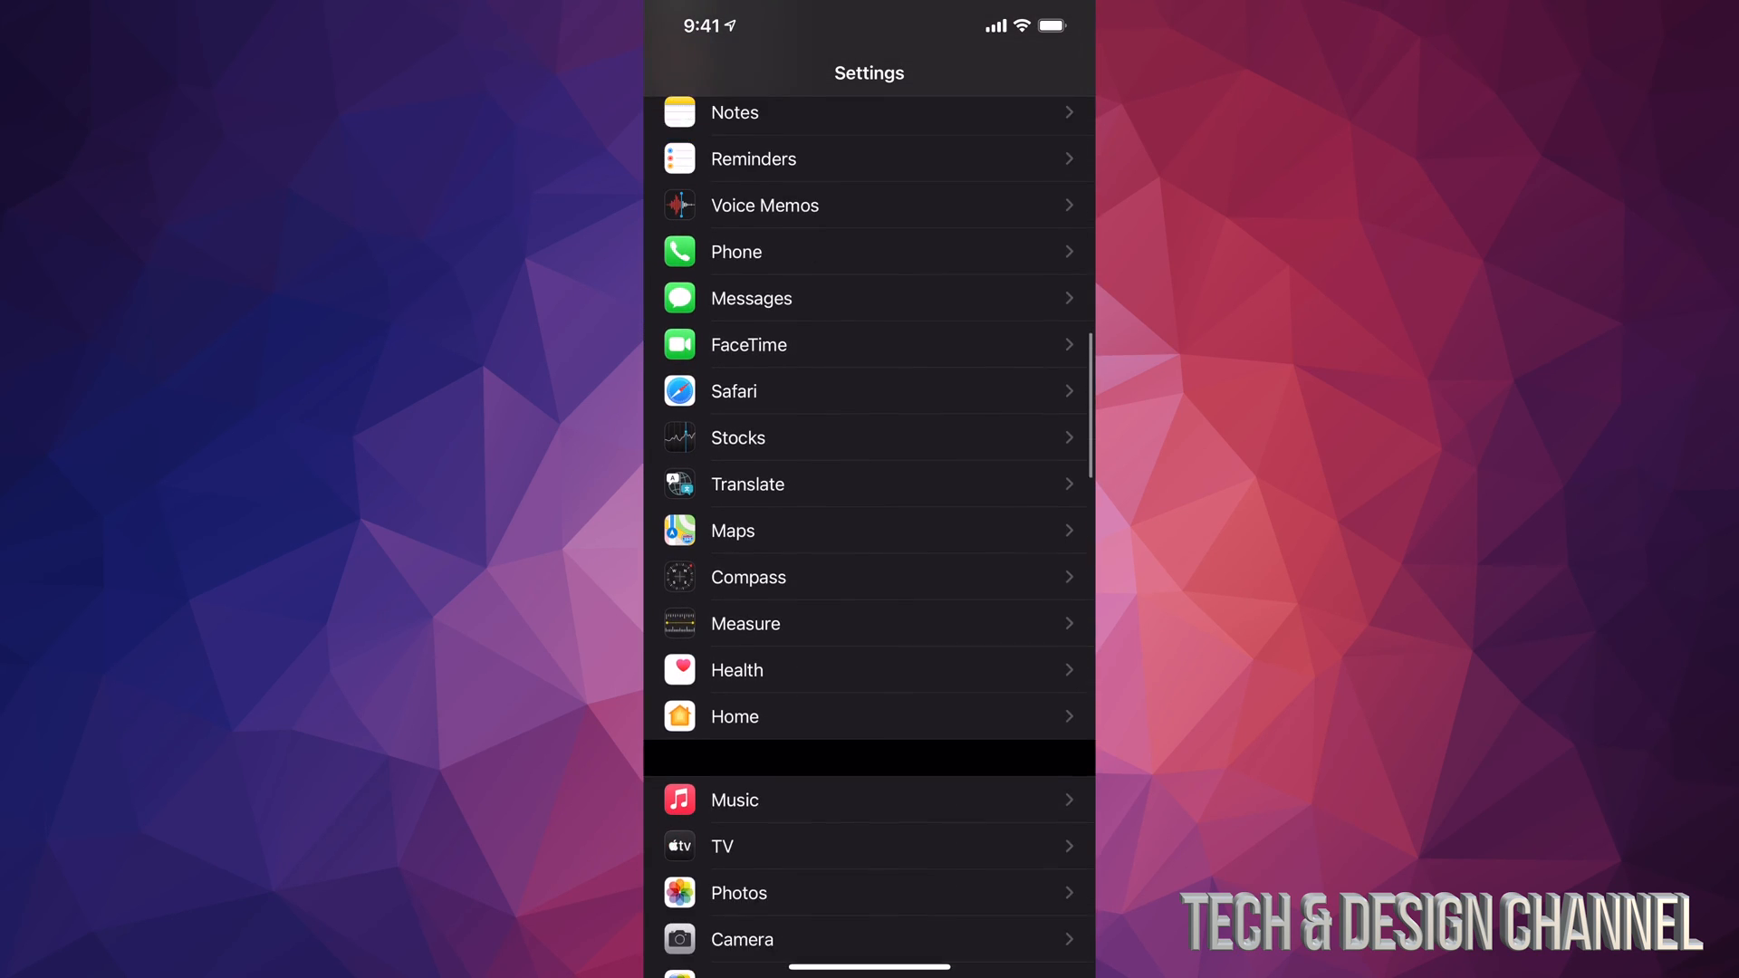
pyautogui.click(741, 940)
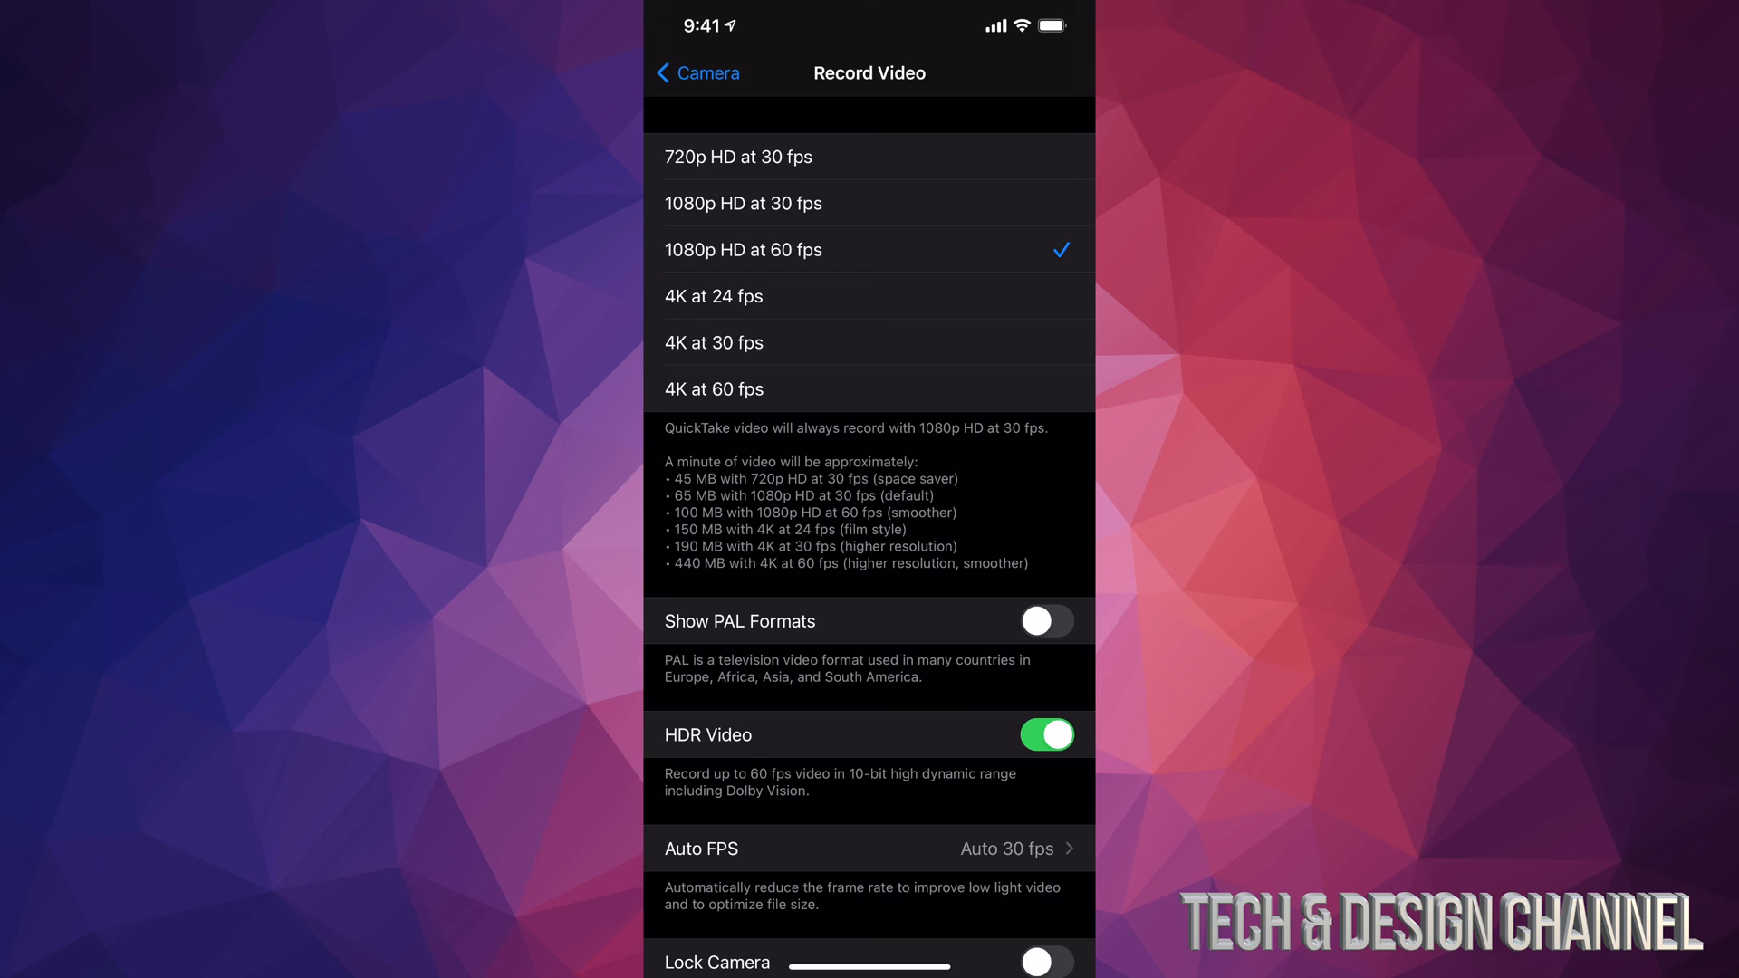
pyautogui.click(714, 390)
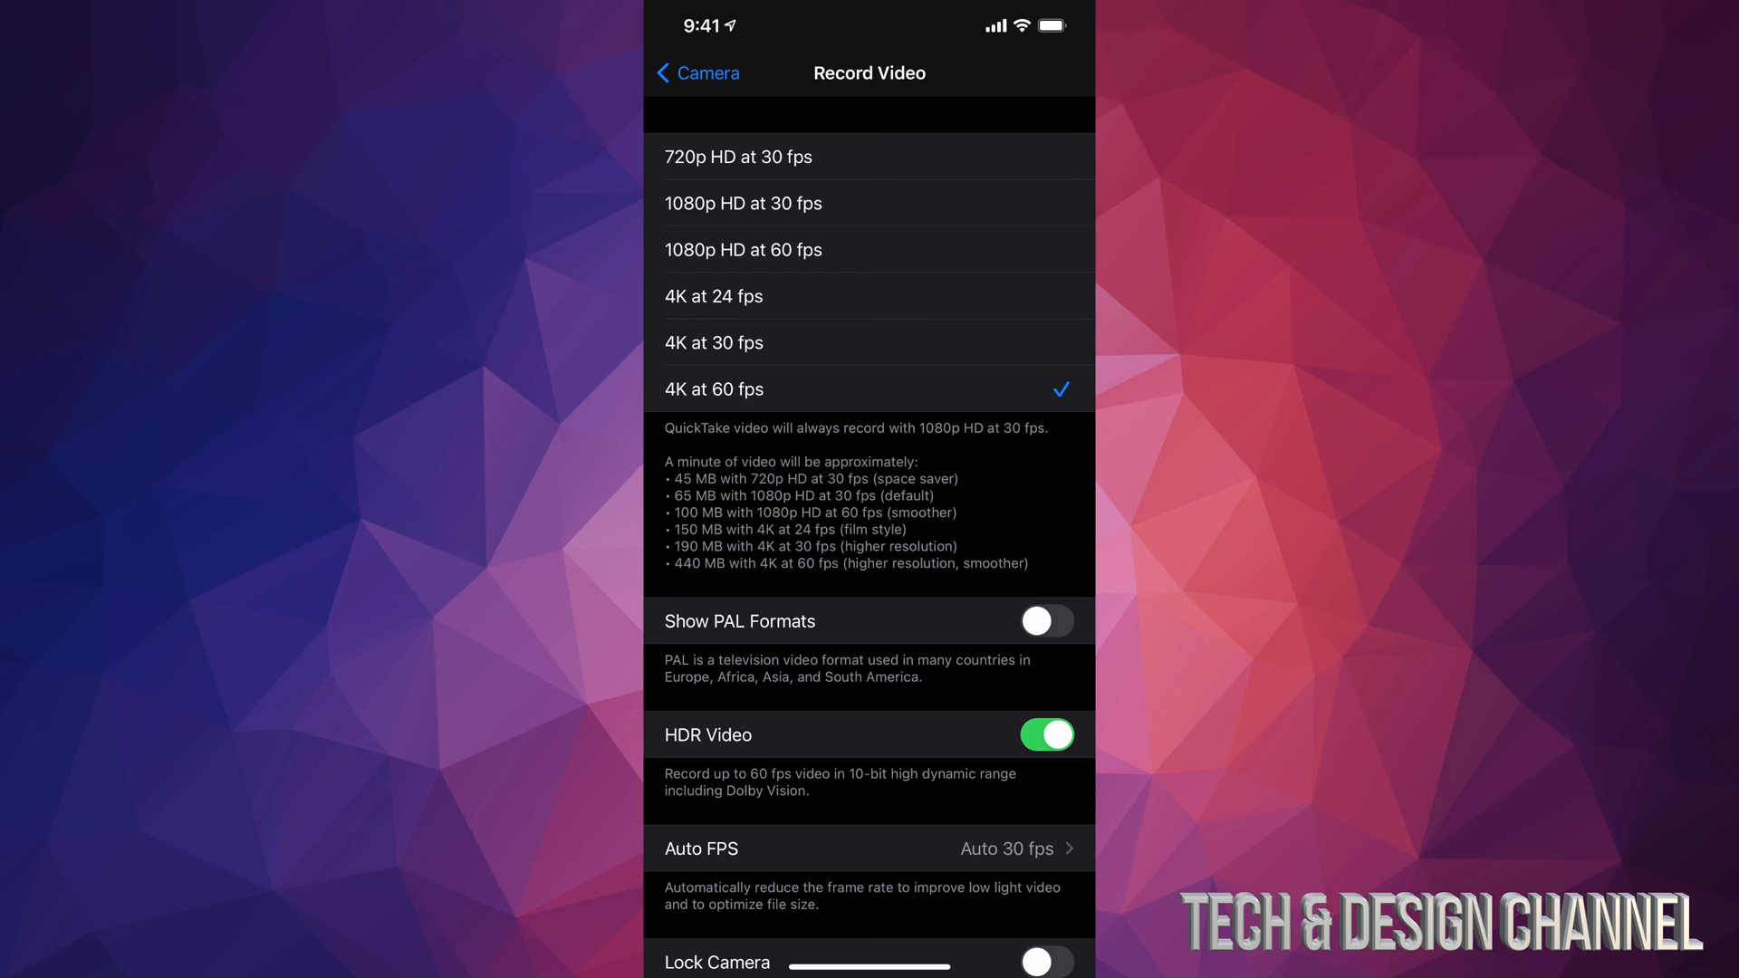